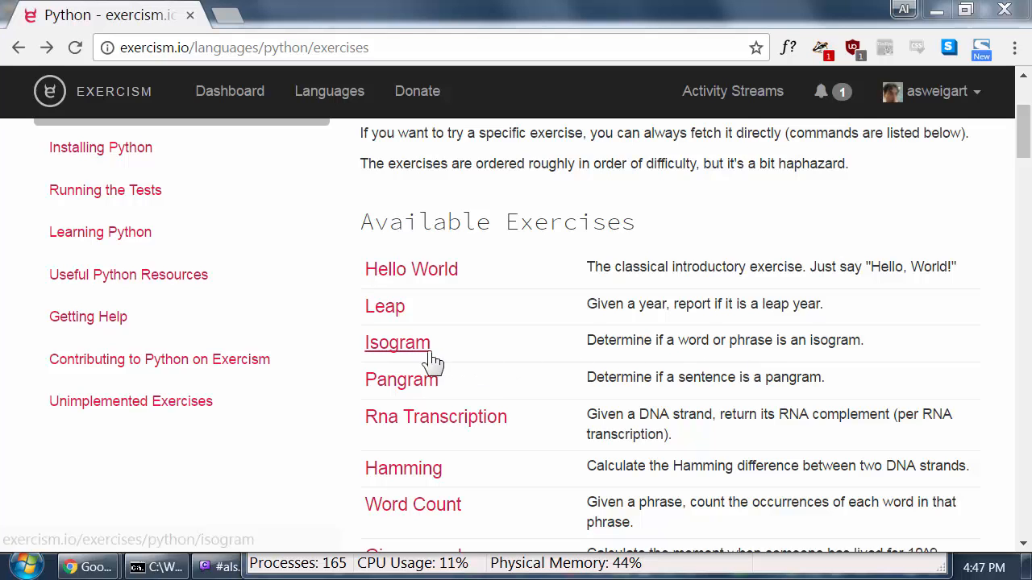
- Open the Python Isogram exercise page and select its full exercism fetch command
click(398, 343)
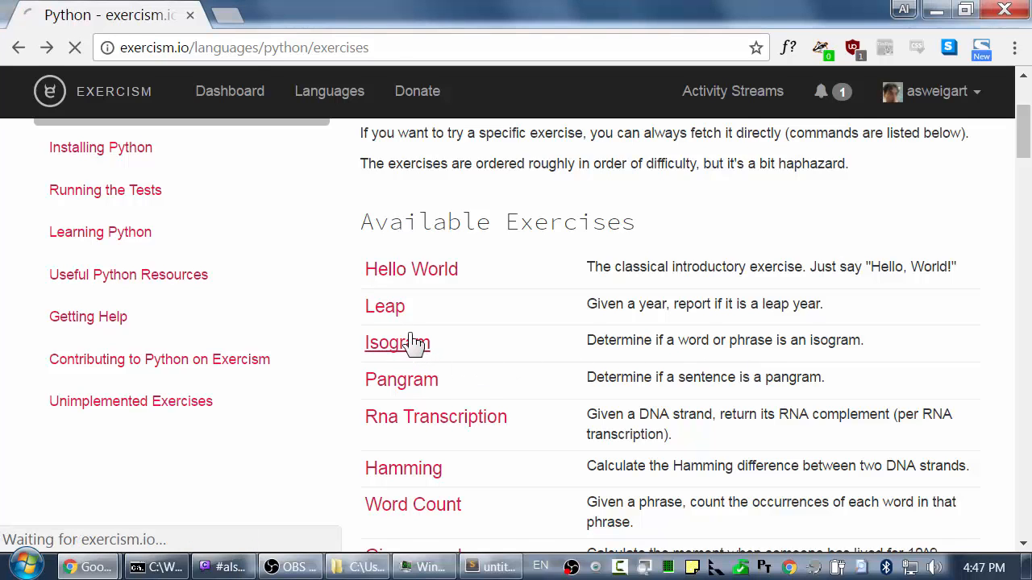
click(397, 339)
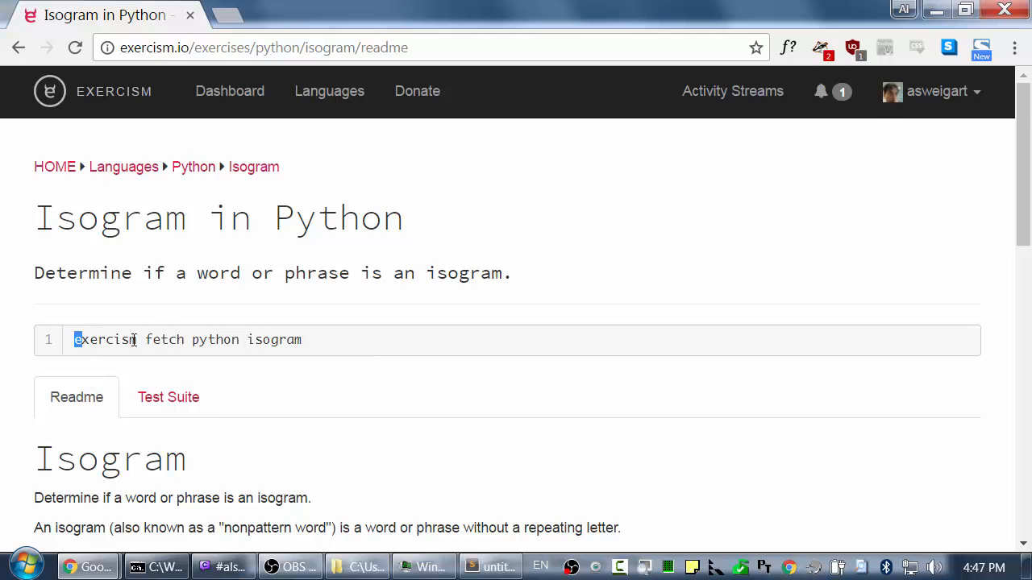
triple_click(186, 340)
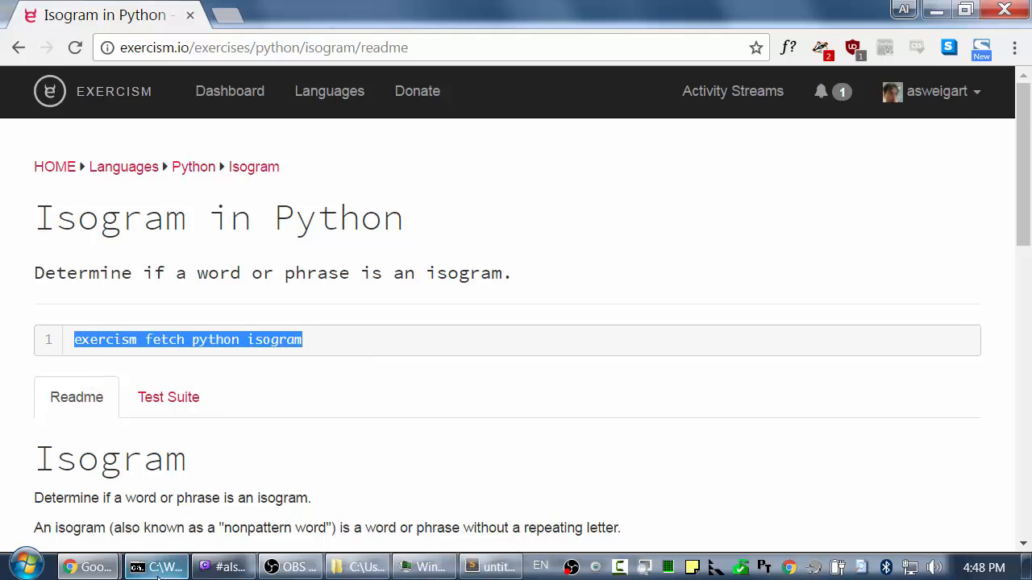
- Run the pasted exercism fetch command in Command Prompt to download the isogram exercise
click(157, 567)
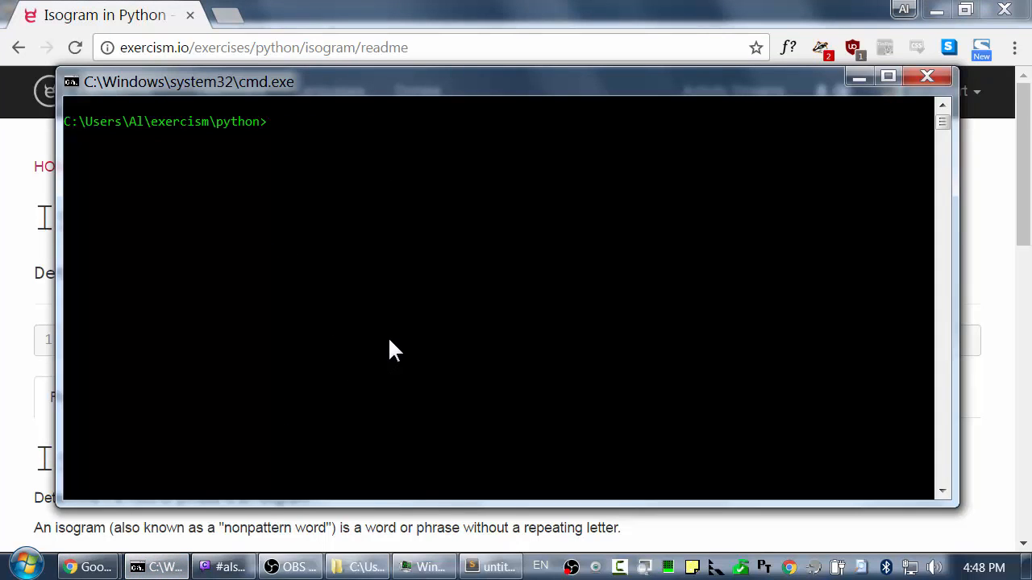
key(Return)
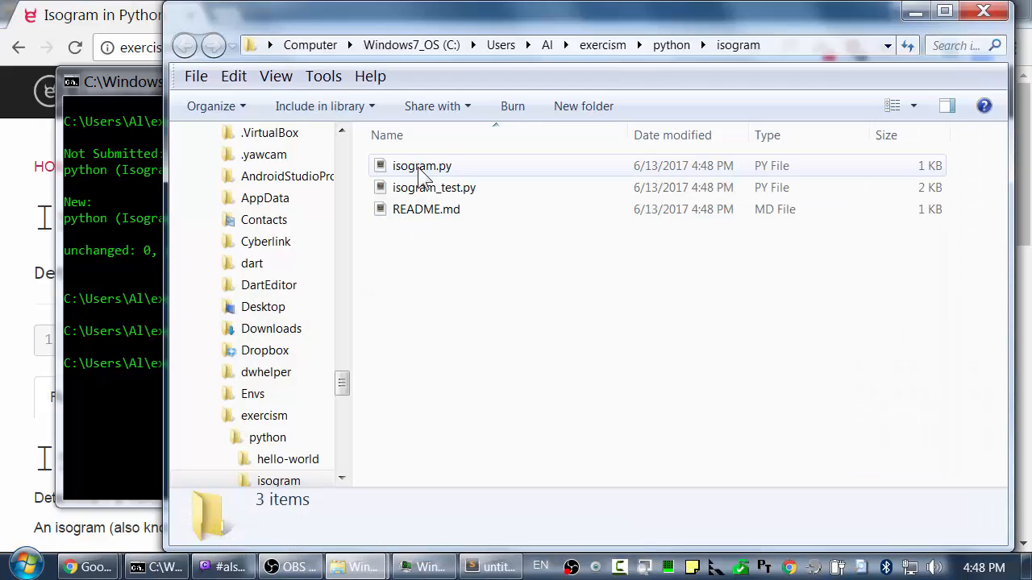
double_click(422, 165)
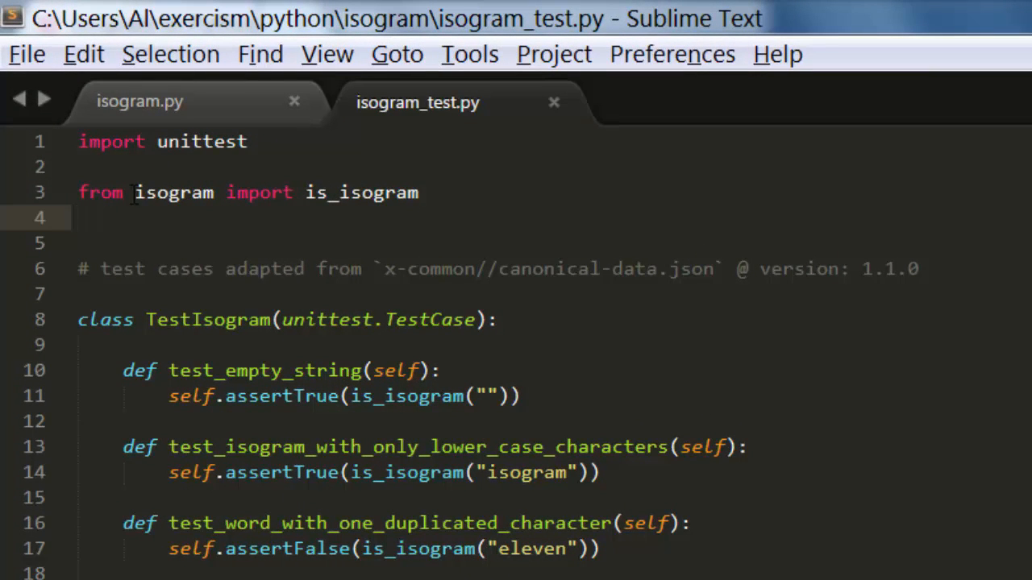
double_click(173, 193)
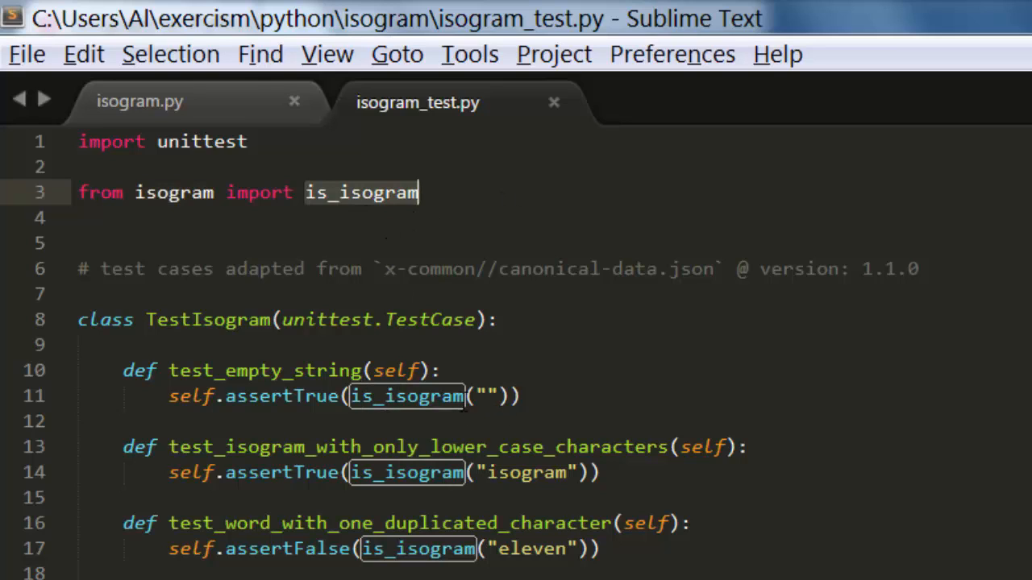
click(452, 396)
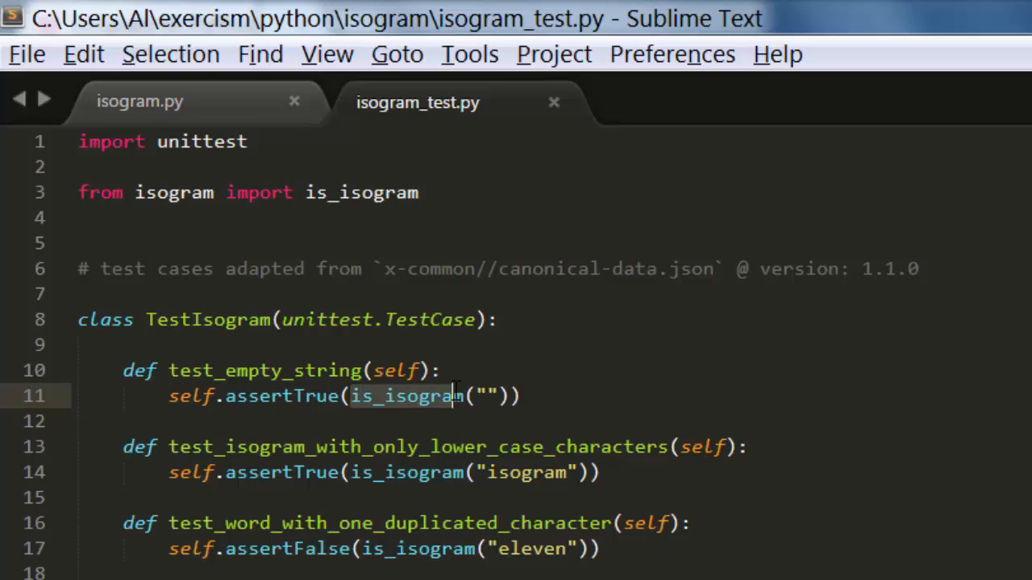
double_click(403, 396)
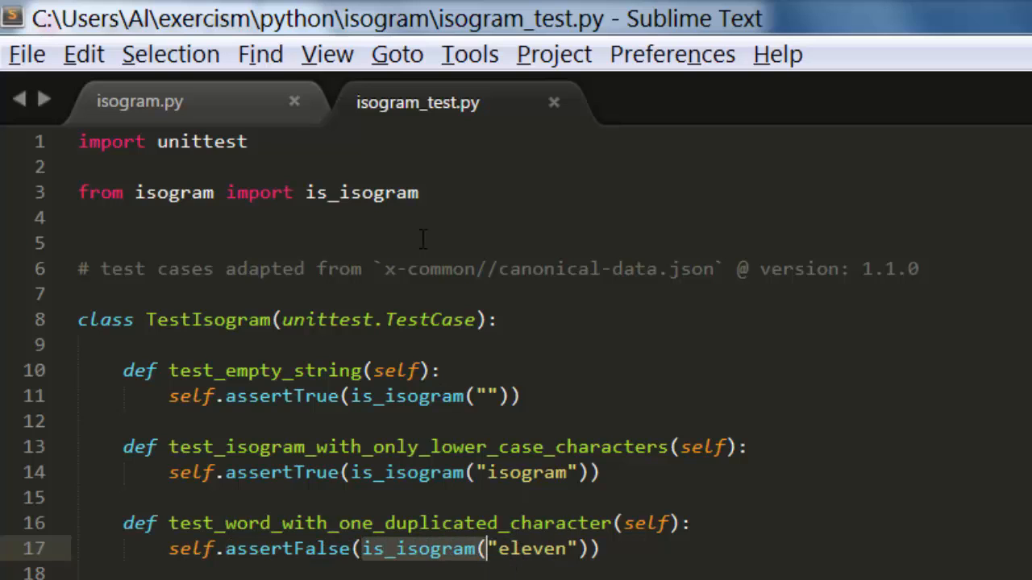
- Review the remaining test cases, noting the mixed-case Alphabet and hyphenated thumbscrew-japingly words
scroll(down, 3)
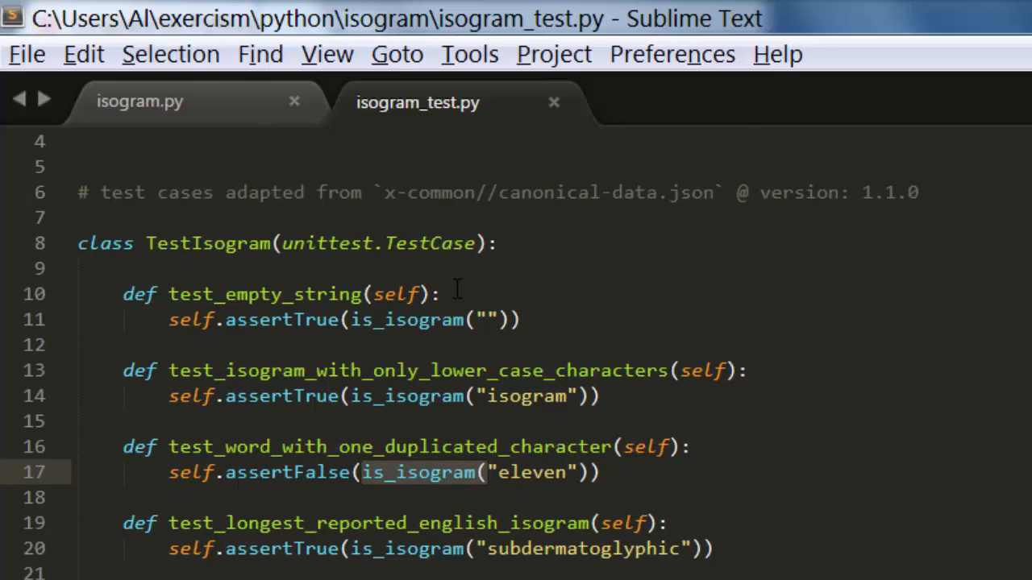
scroll(down, 3)
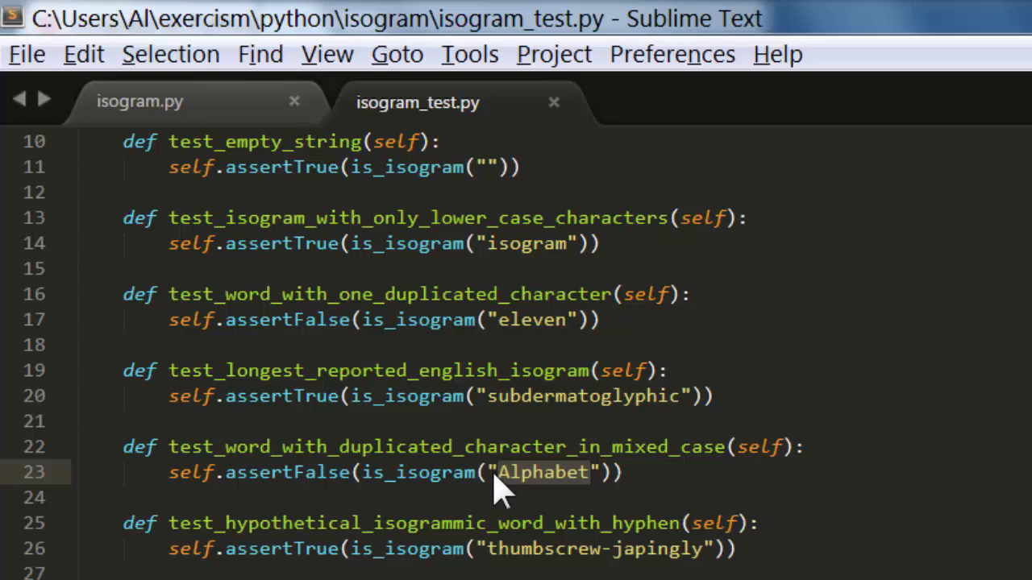
click(506, 472)
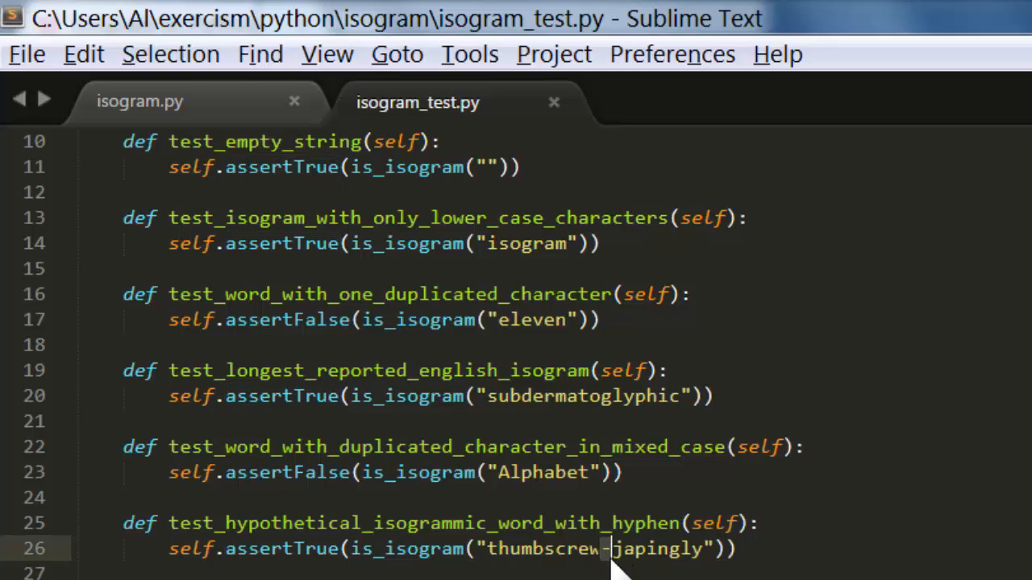
mouse_move(617, 552)
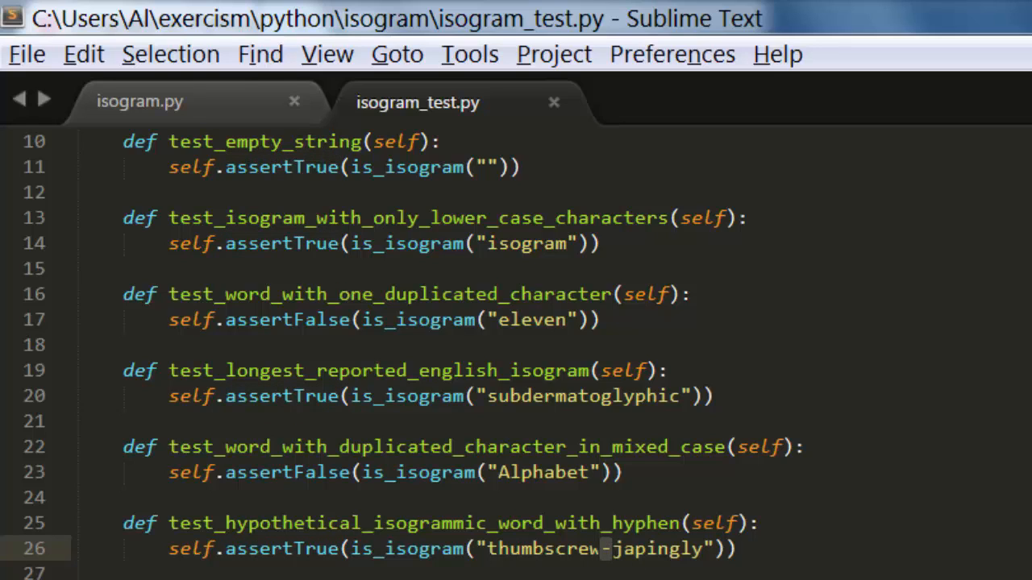
click(138, 102)
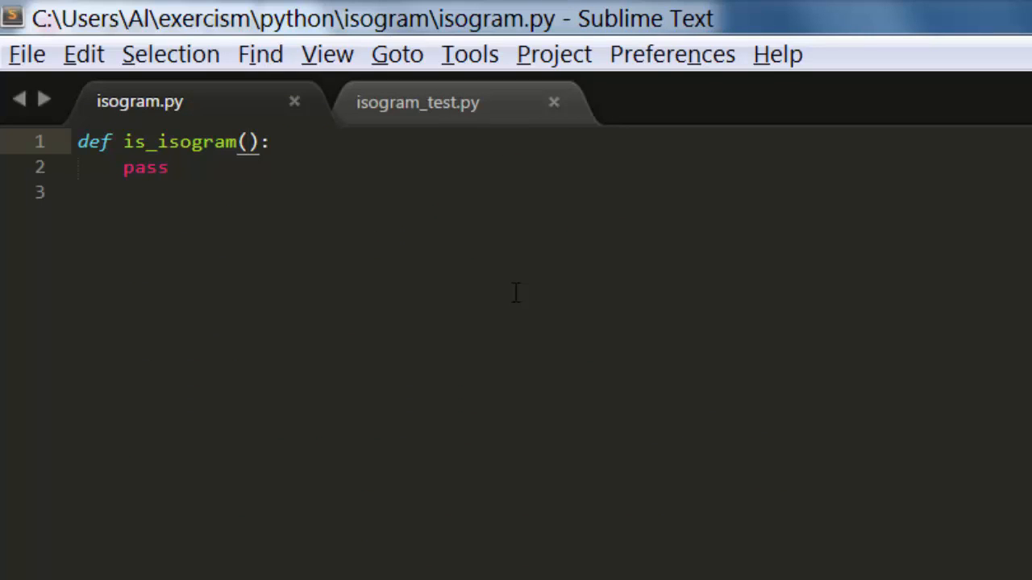
- Add a word parameter to the is_isogram function in isogram.py
text(word)
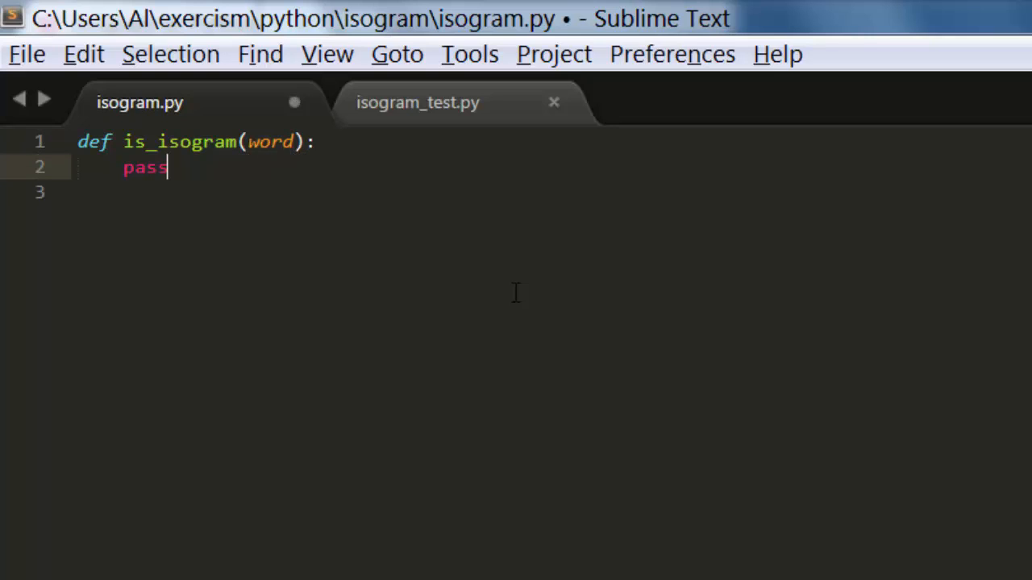
mouse_move(302, 220)
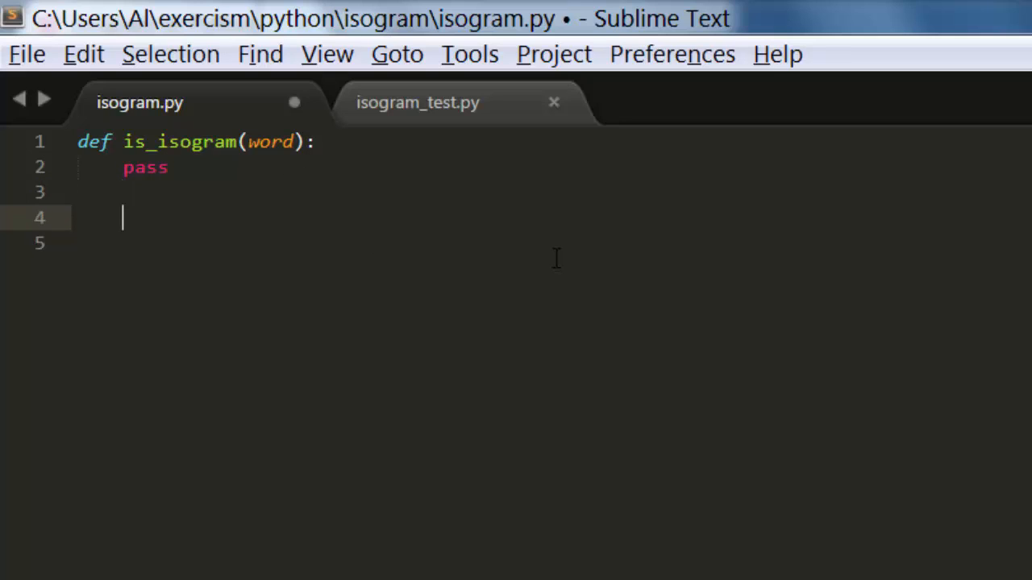
- Write plan comments: create a data structure remembering letters, iterate over all characters in word
text(#)
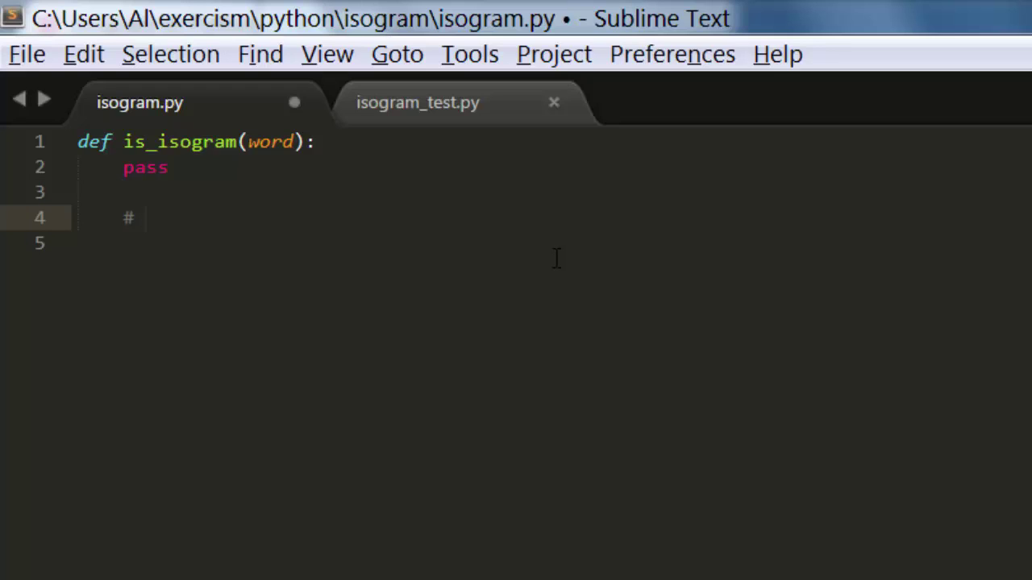
click(145, 218)
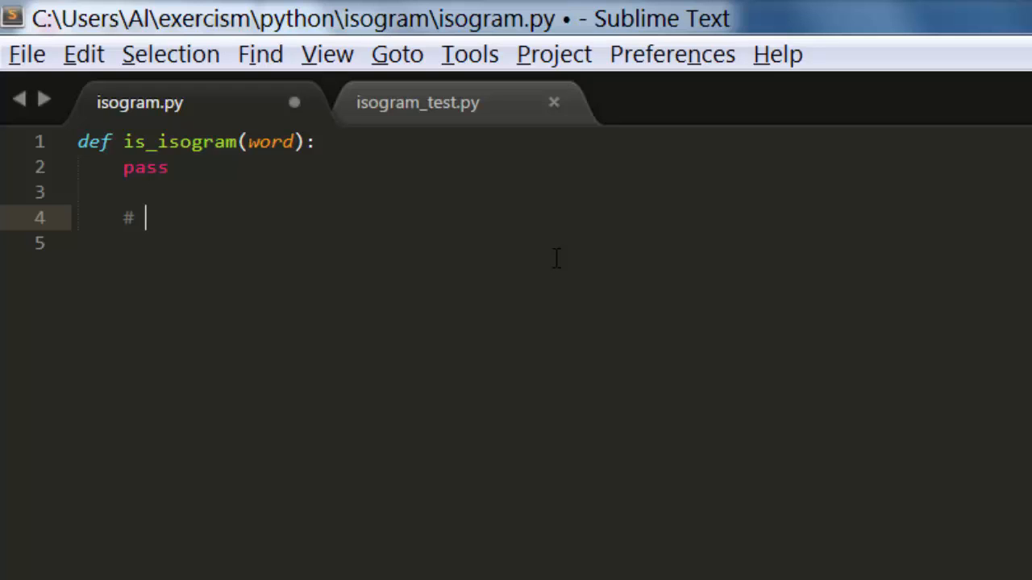
text(create a data)
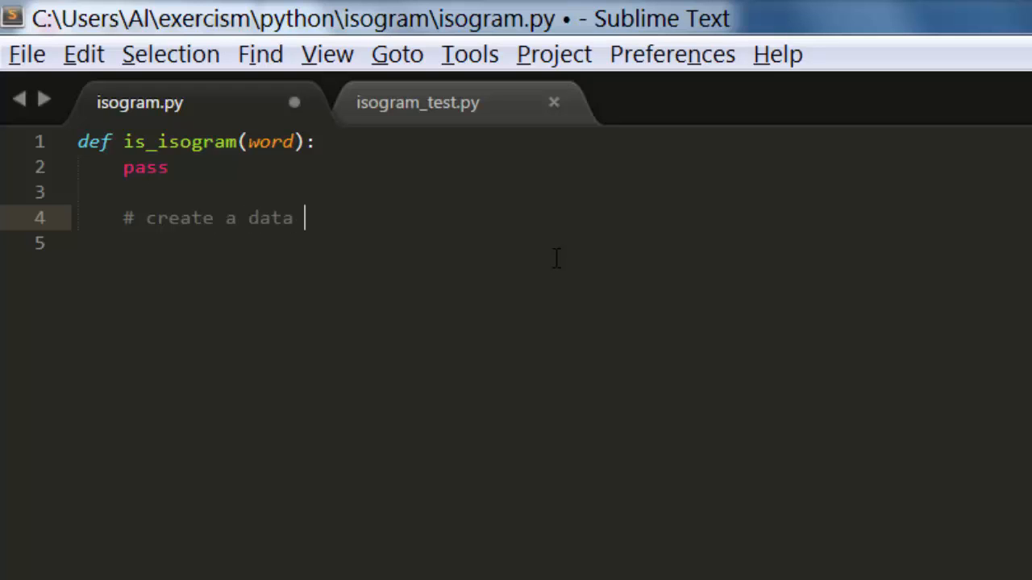
text(structure tha)
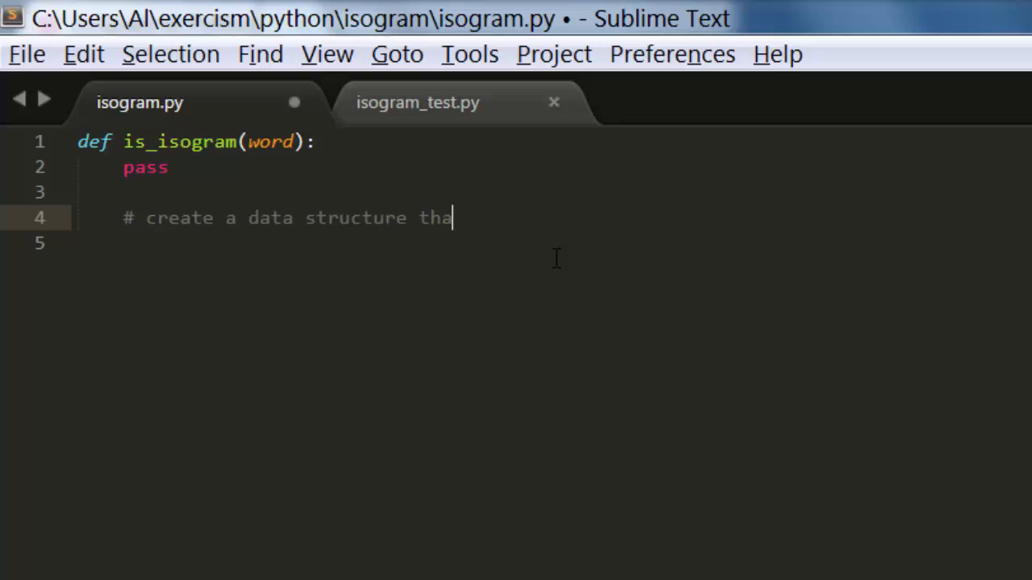
text(t remembers all the letters)
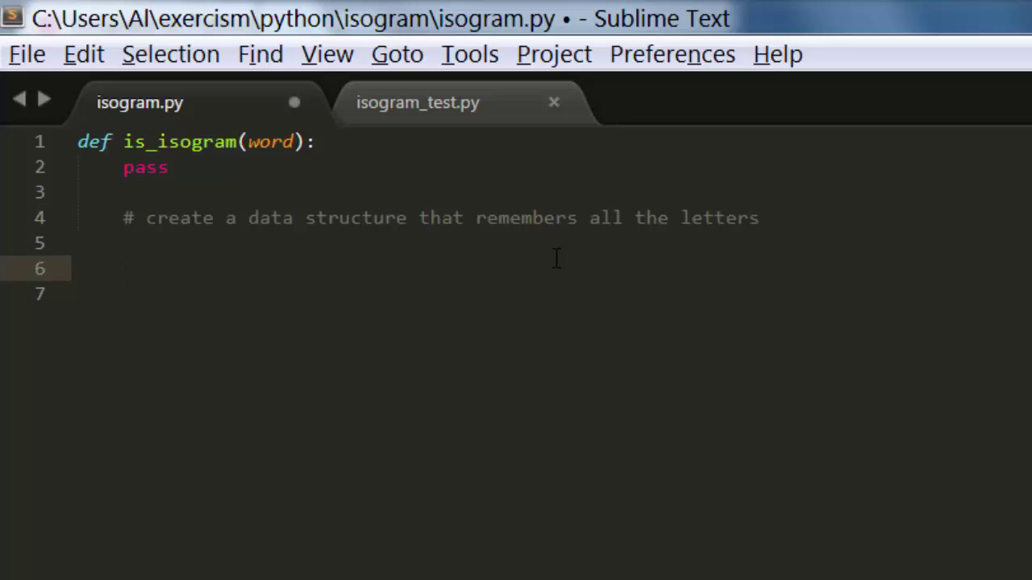
text(# iterate)
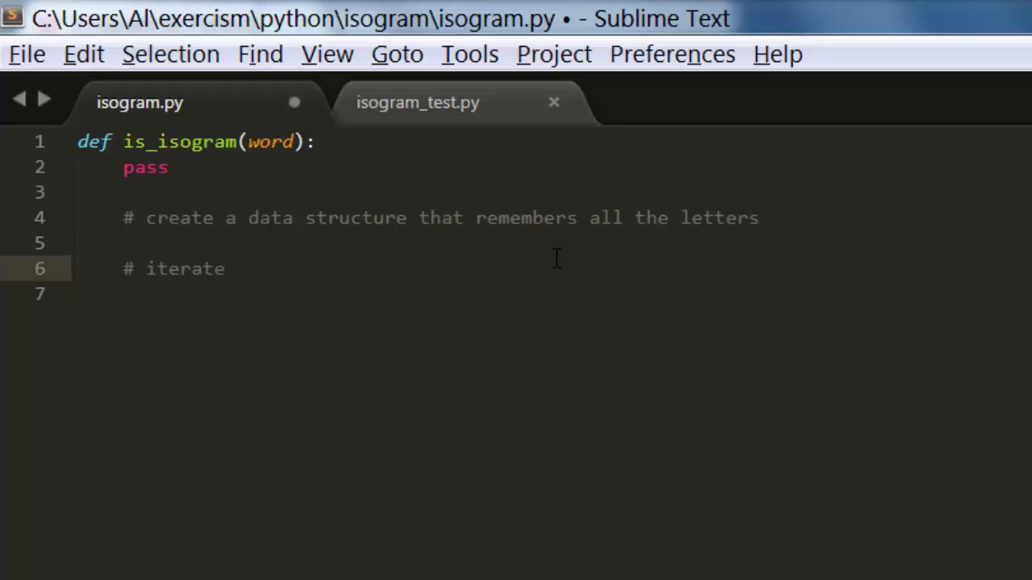
text(over all the)
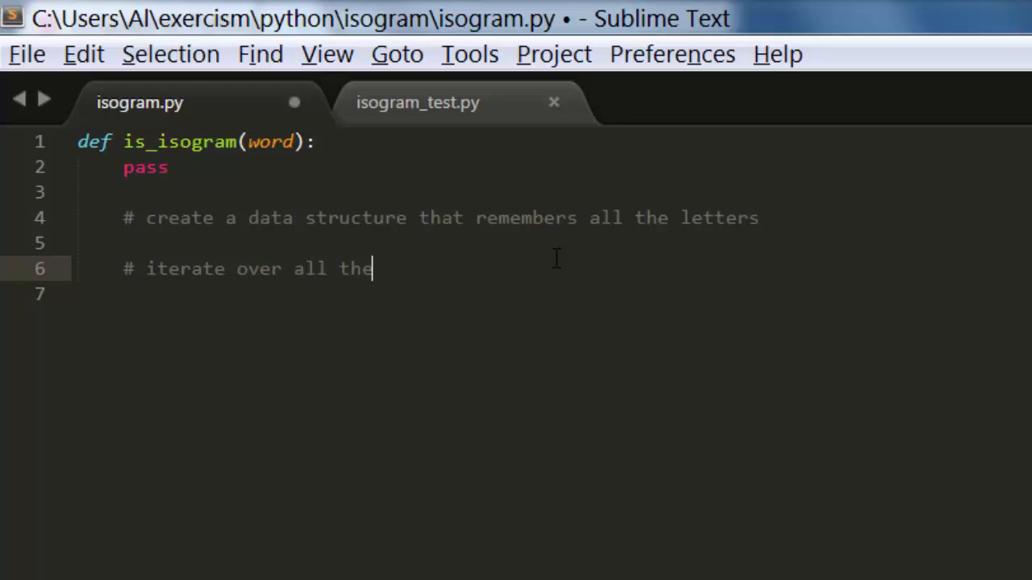
text(characters in `word)
text(# remember)
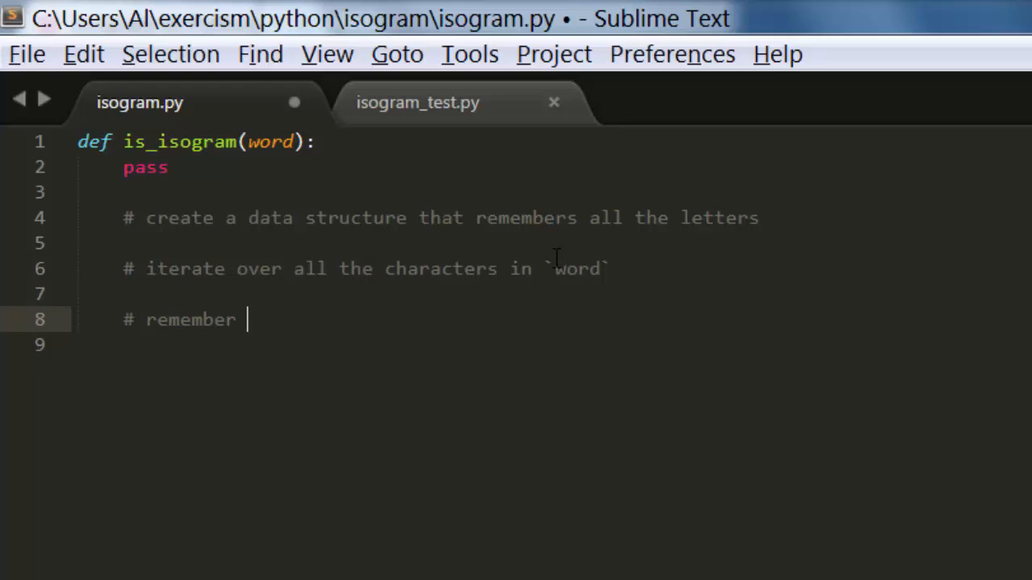
- Finish the plan: return False when a character was seen before, otherwise return True, and save
text(each cahracte)
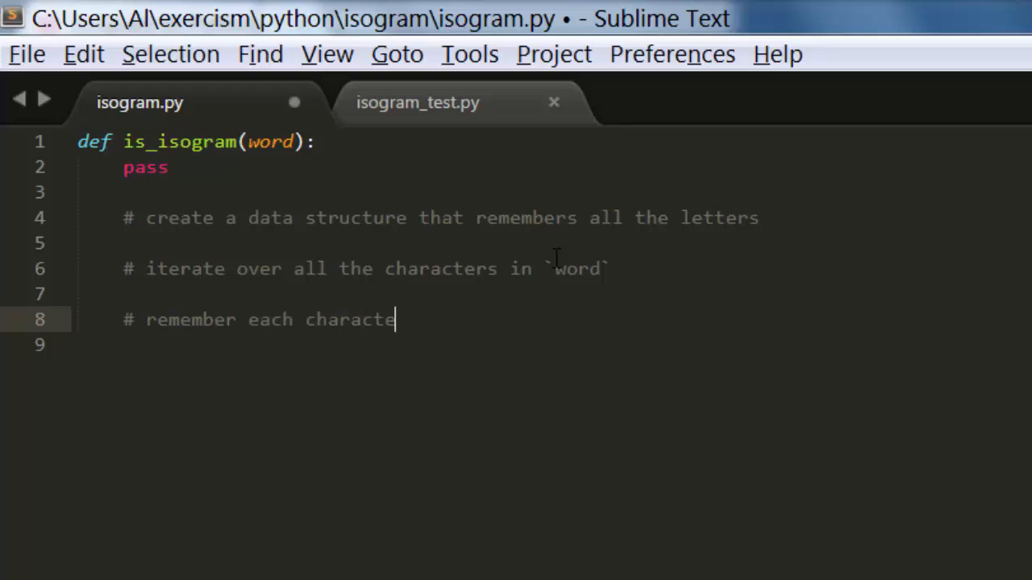
text(r)
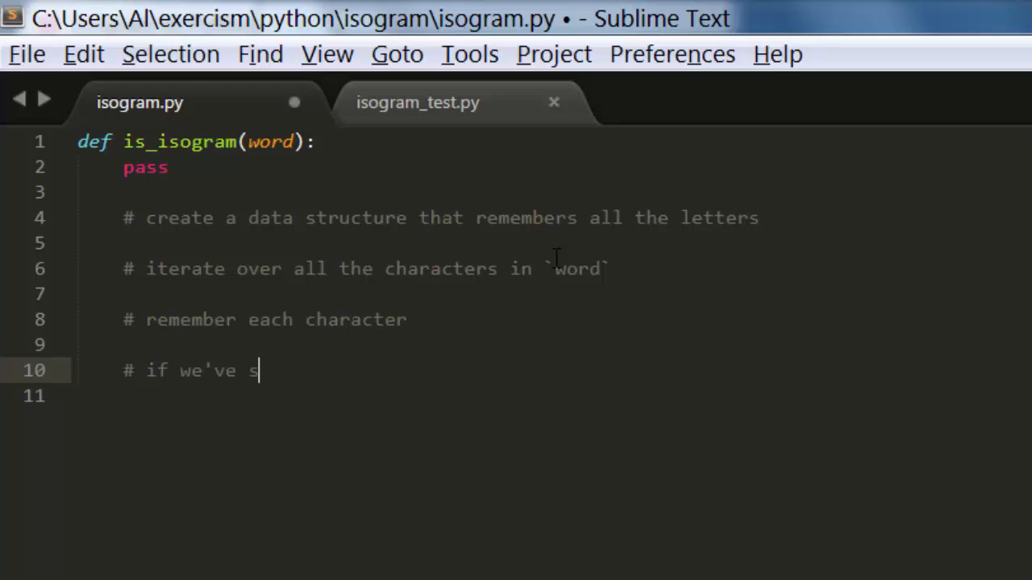
text(een a character)
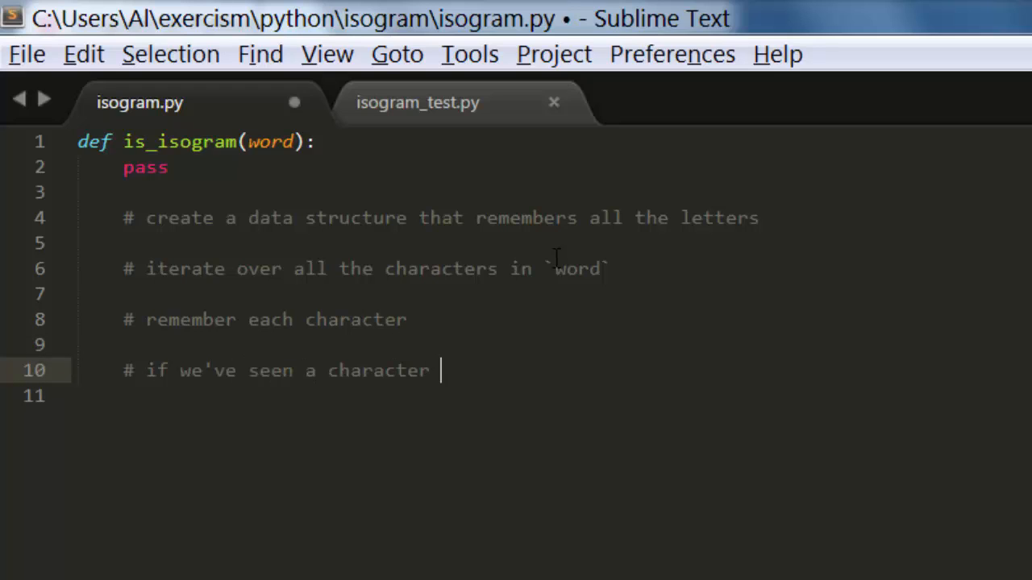
text(before, return False)
text(#)
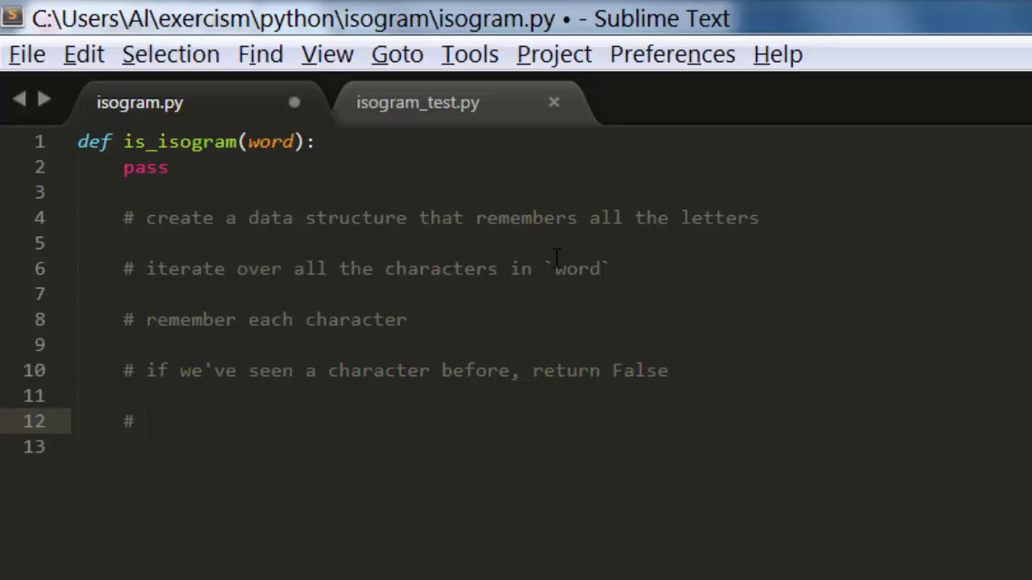
text(otherwise, return)
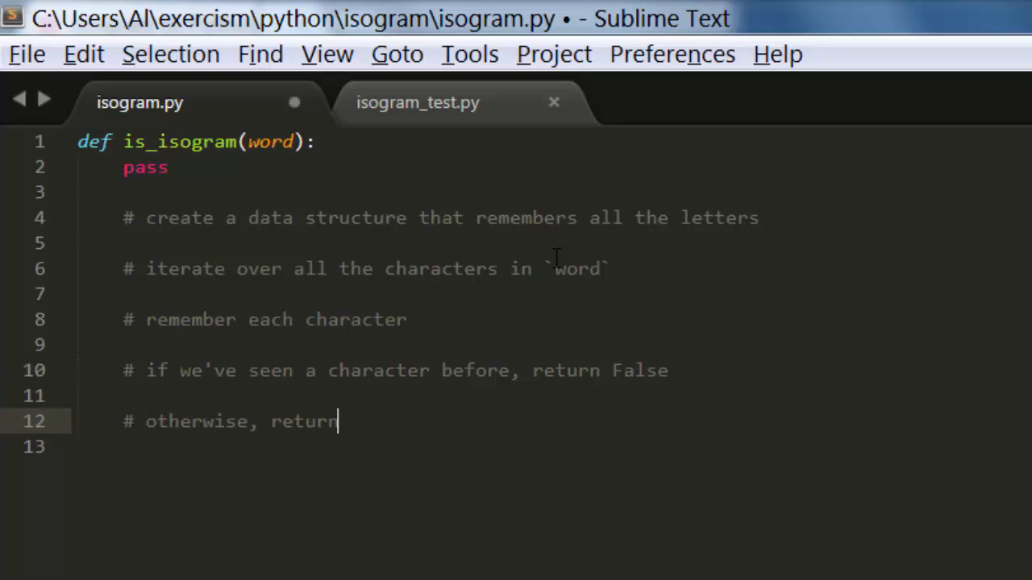
text(True)
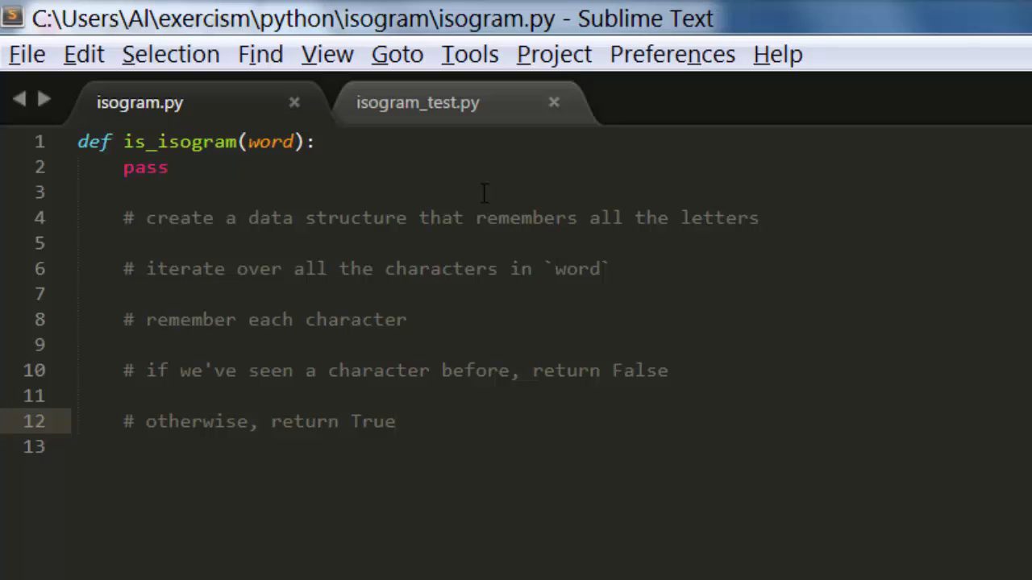
mouse_move(302, 438)
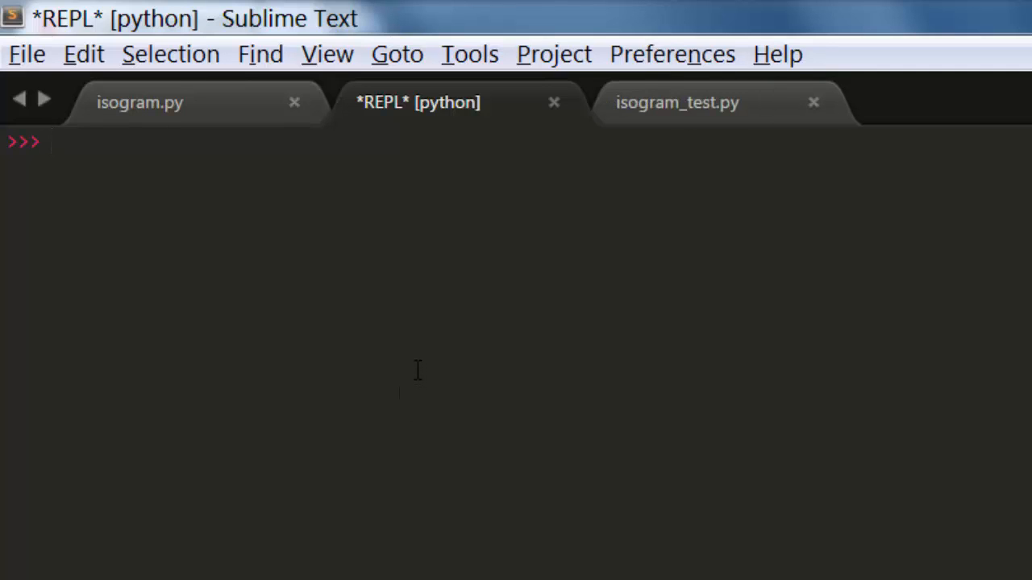
- In the Python REPL, build dictionary spam with 'a': 42 and 'b': 99 and display it
text(spa)
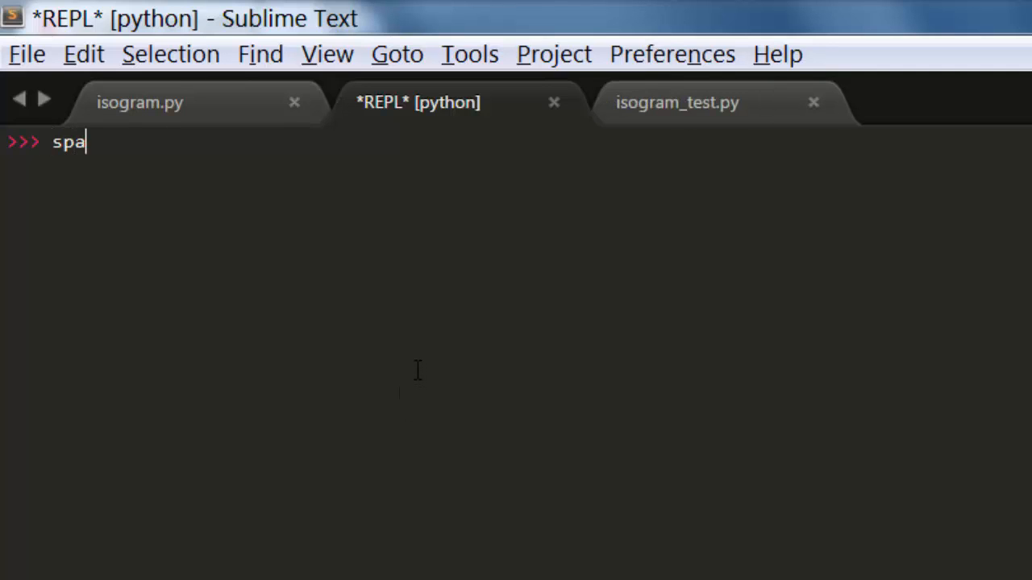
text(m = {})
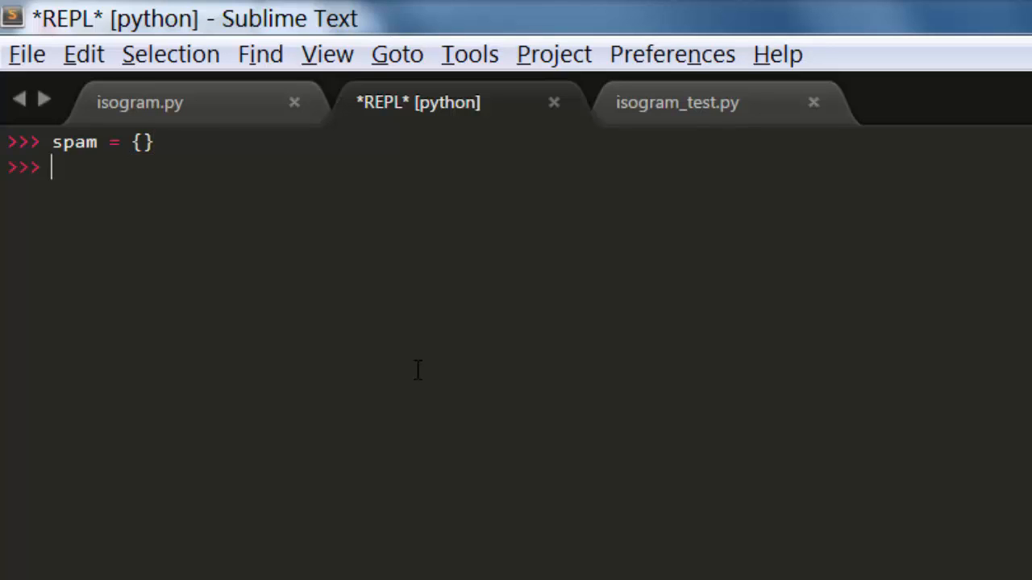
text(spam['a'] = 42)
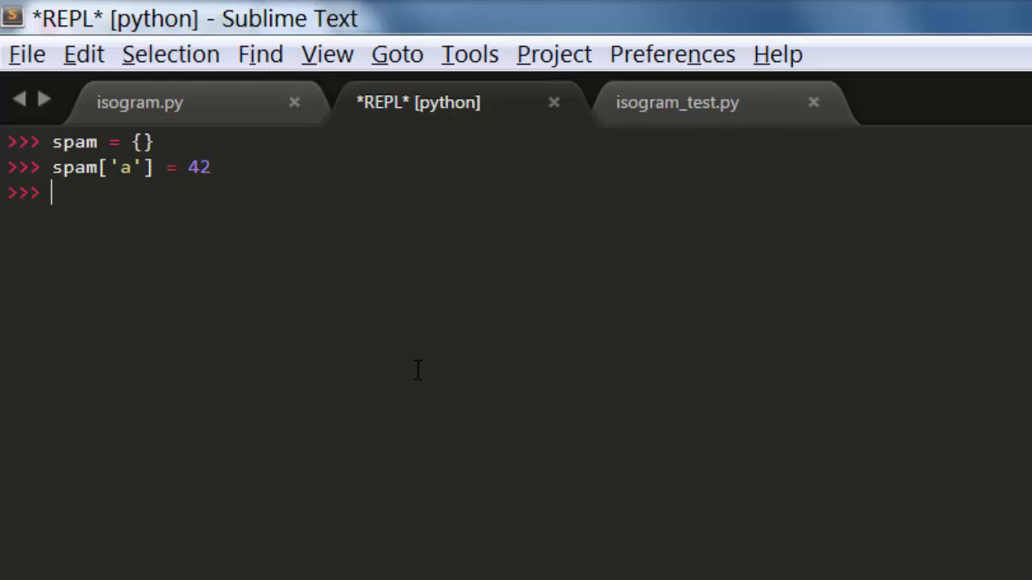
text(spam['b'] = 99)
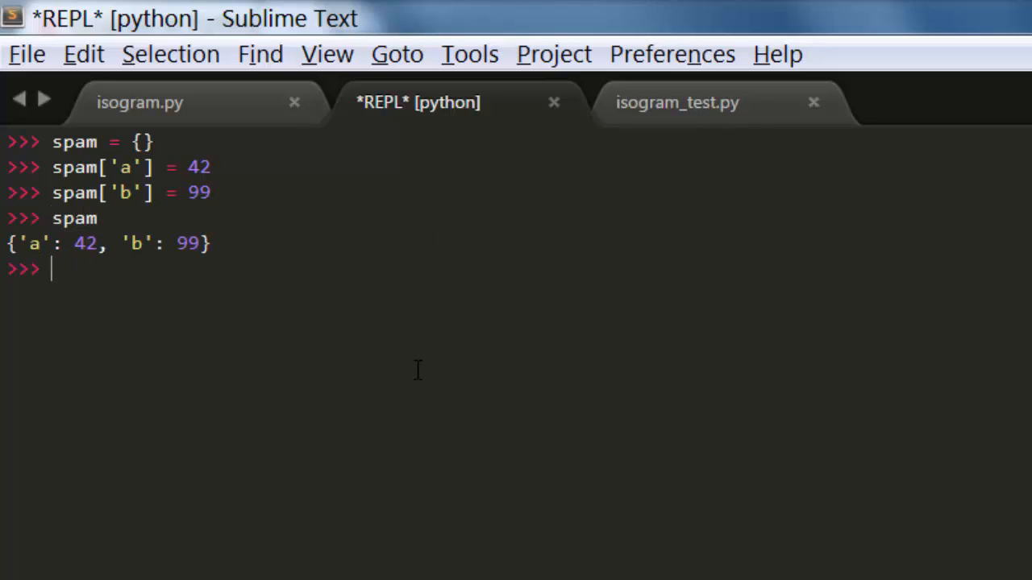
double_click(32, 244)
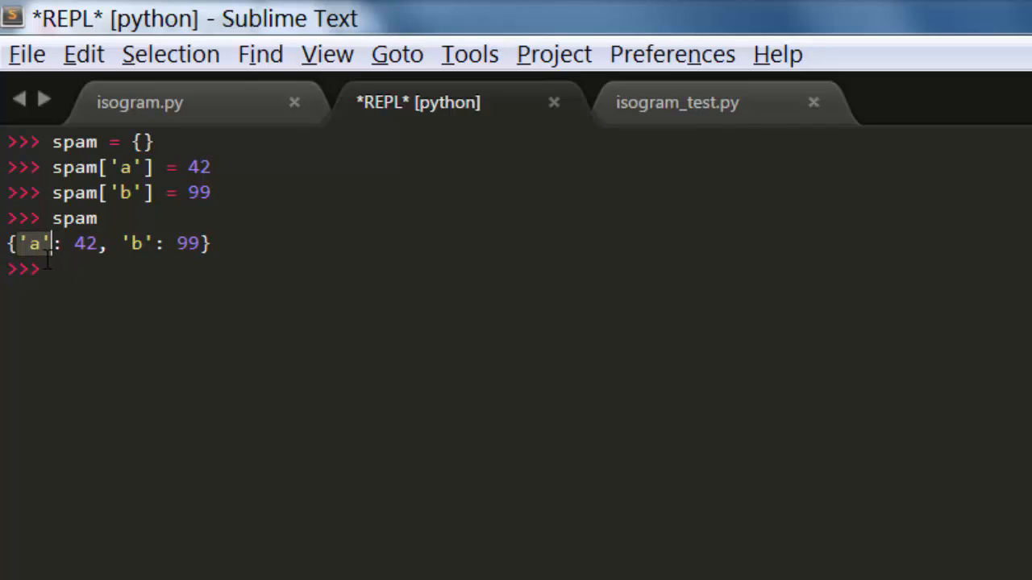
mouse_move(50, 289)
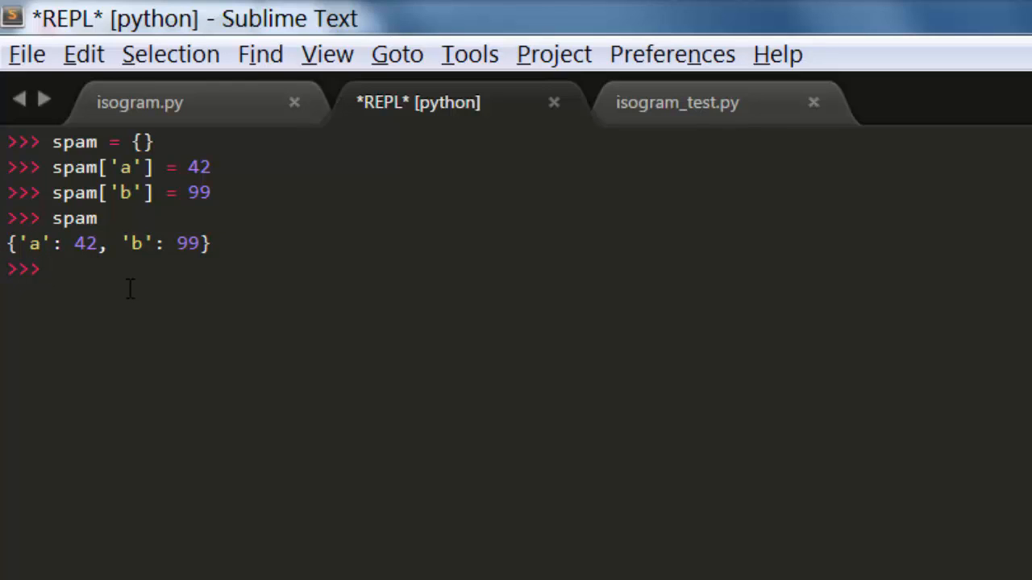
- Create set bacon, add 'a' and 'b' to it, and display it as {'a', 'b'}
key(Return)
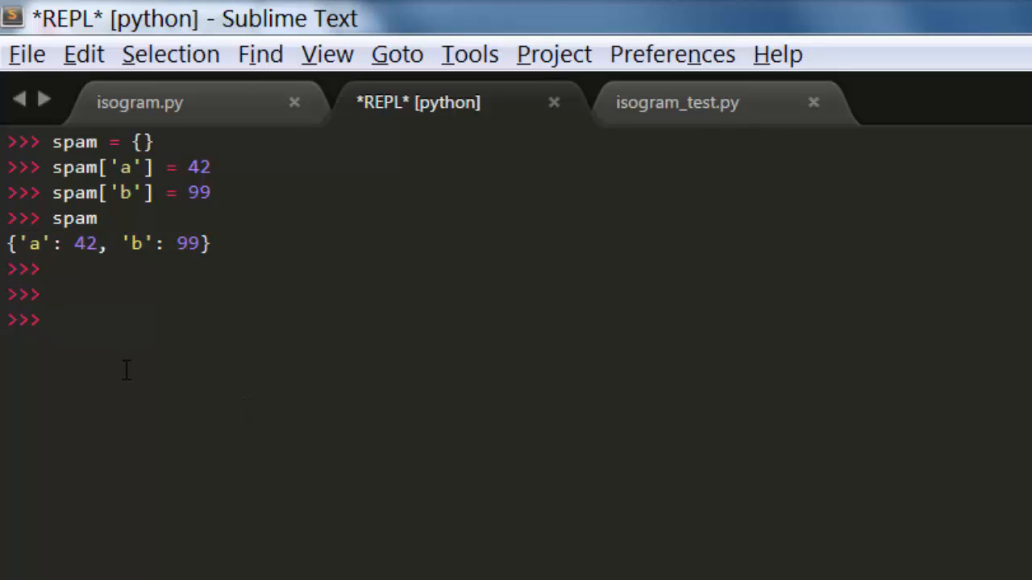
text(bacon = set()
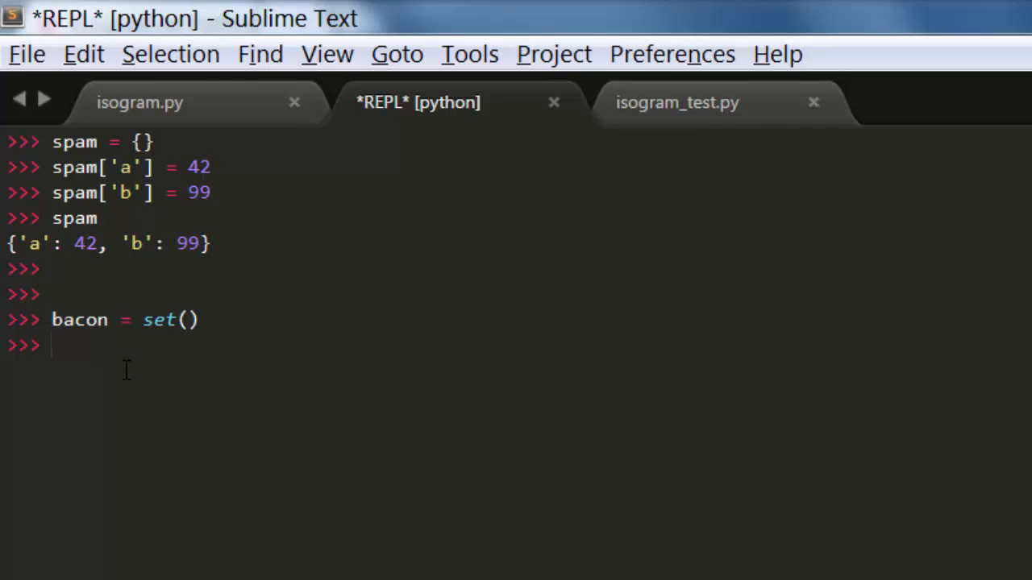
mouse_move(280, 293)
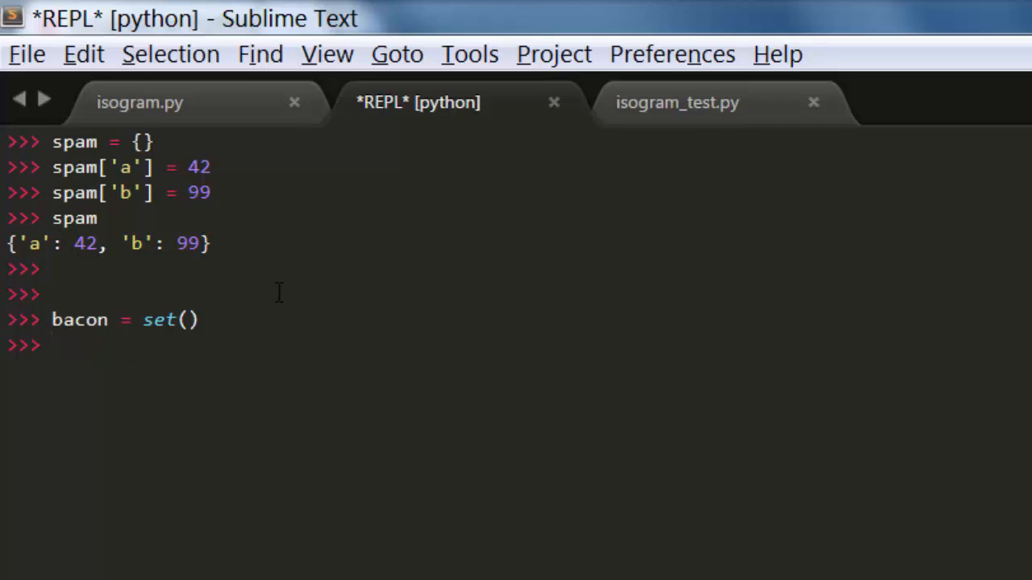
text(bacon.add)
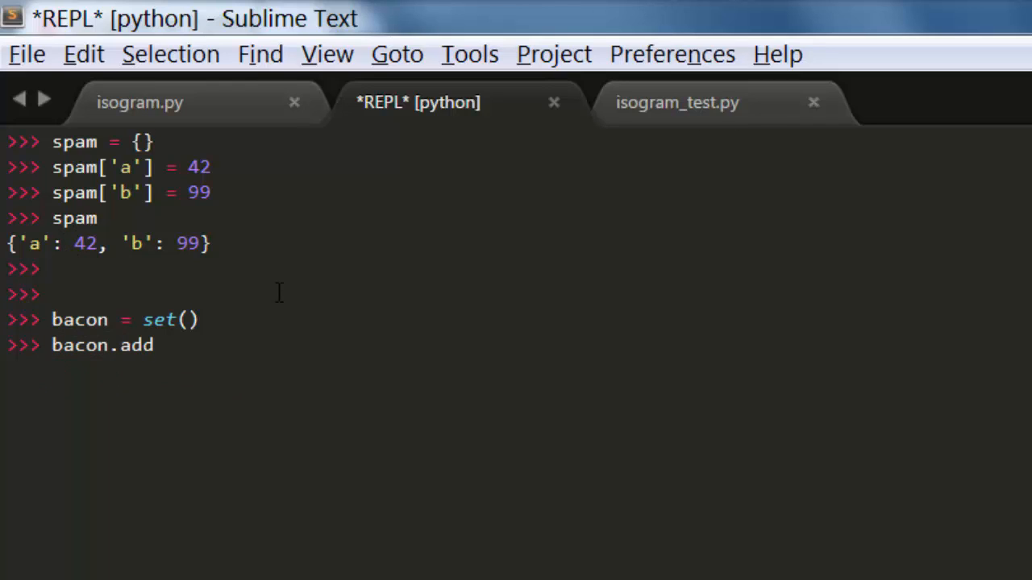
text(())
text(baco)
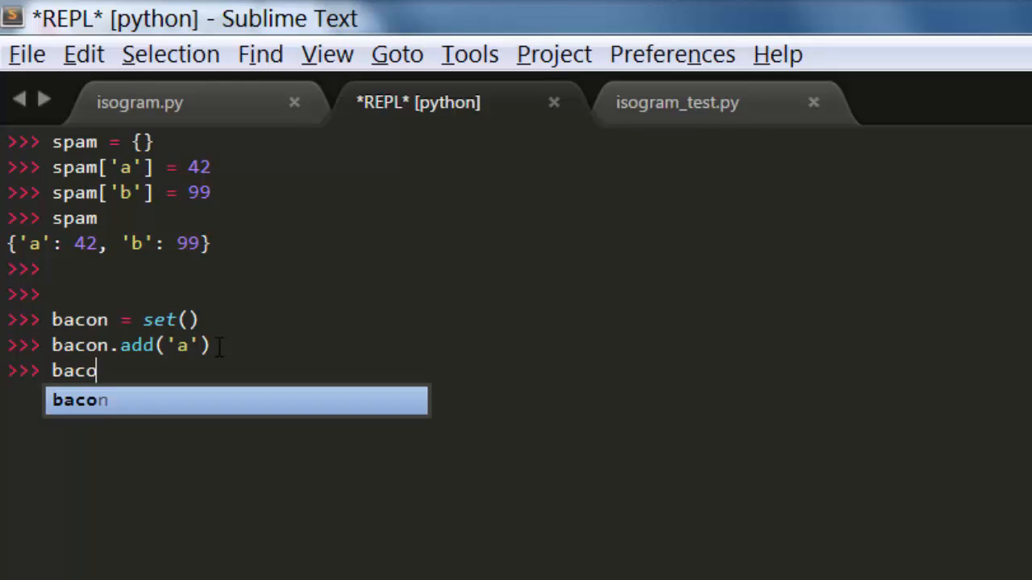
text(n.add('b'))
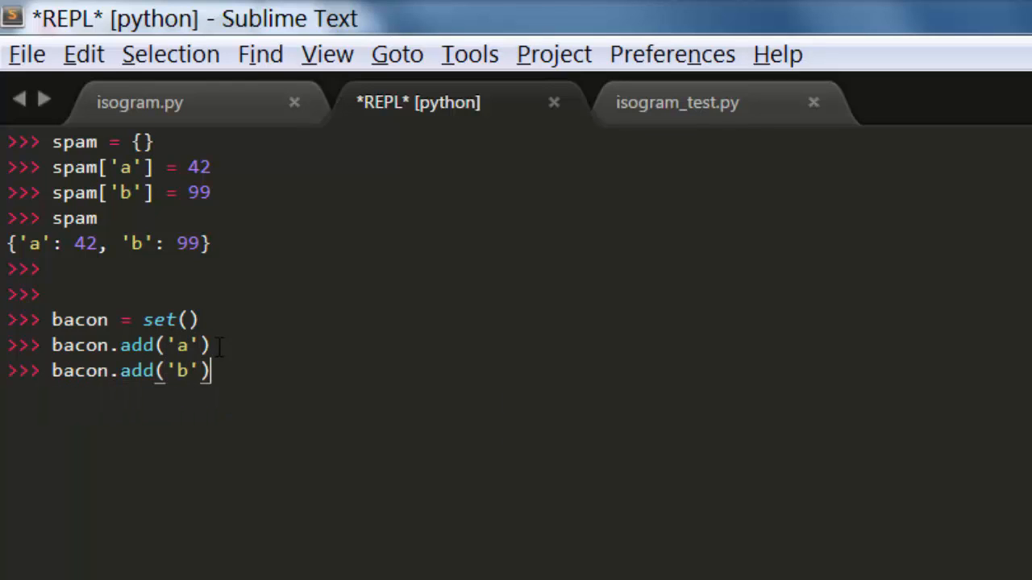
key(Return)
text(bacon)
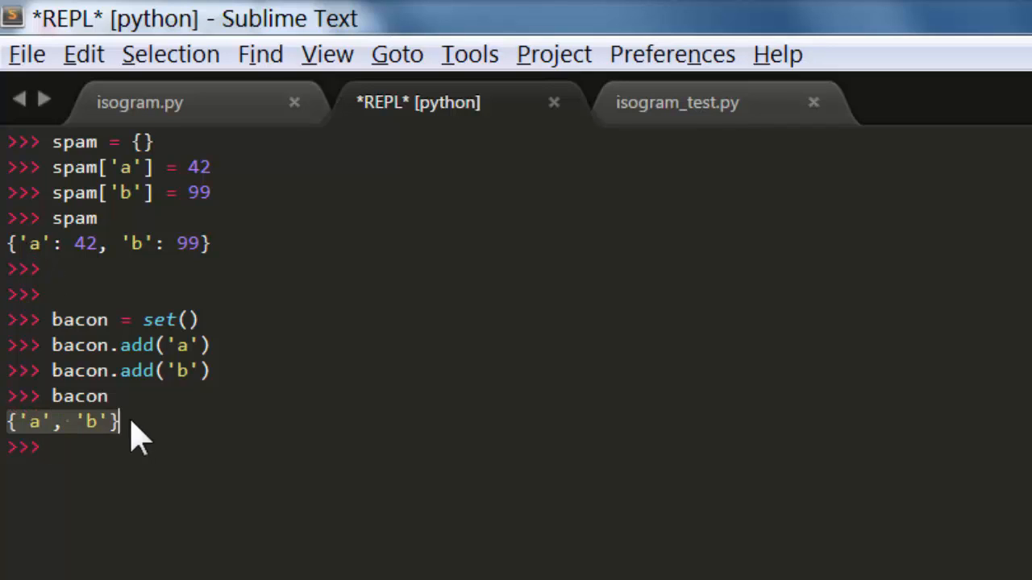
mouse_move(85, 448)
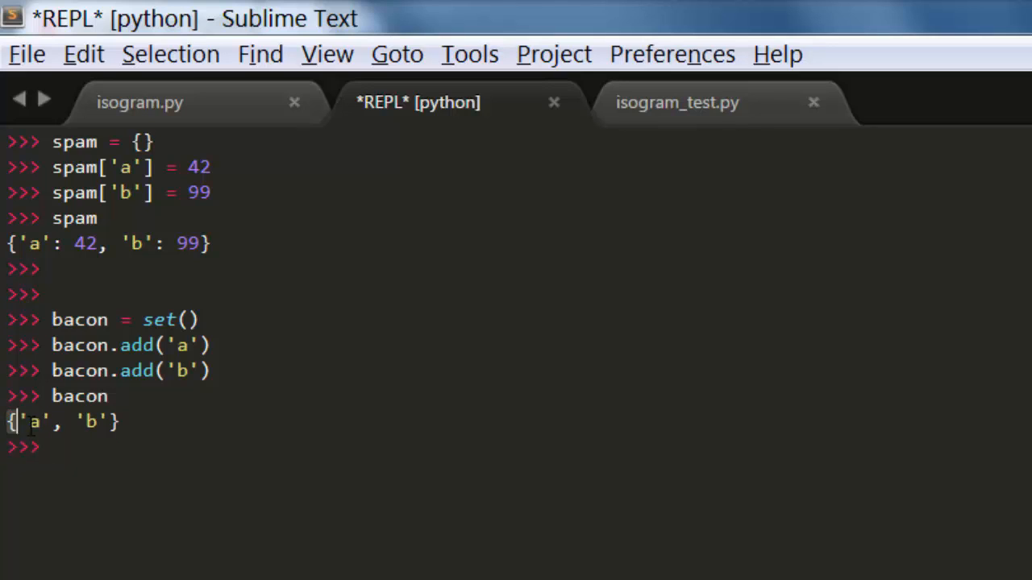
- Confirm {'a', 'b'} == {'b', 'a'} evaluates True, showing sets ignore order
text({a)
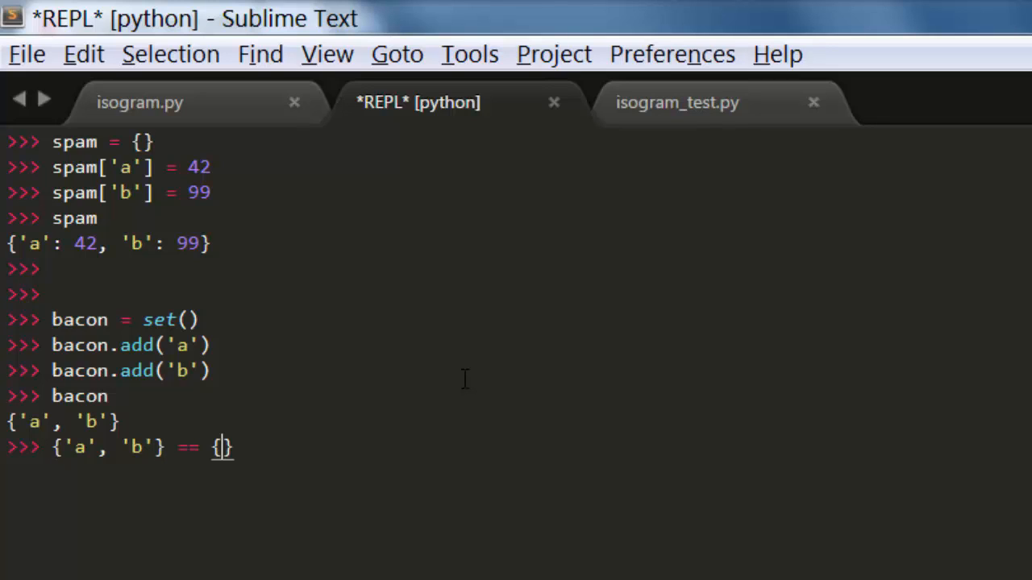
text('b',)
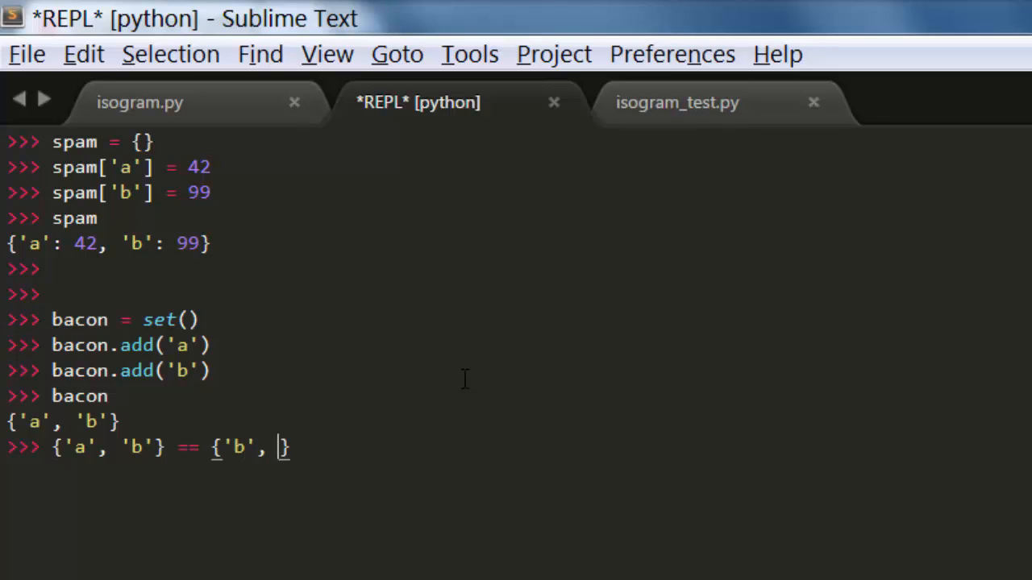
key(Return)
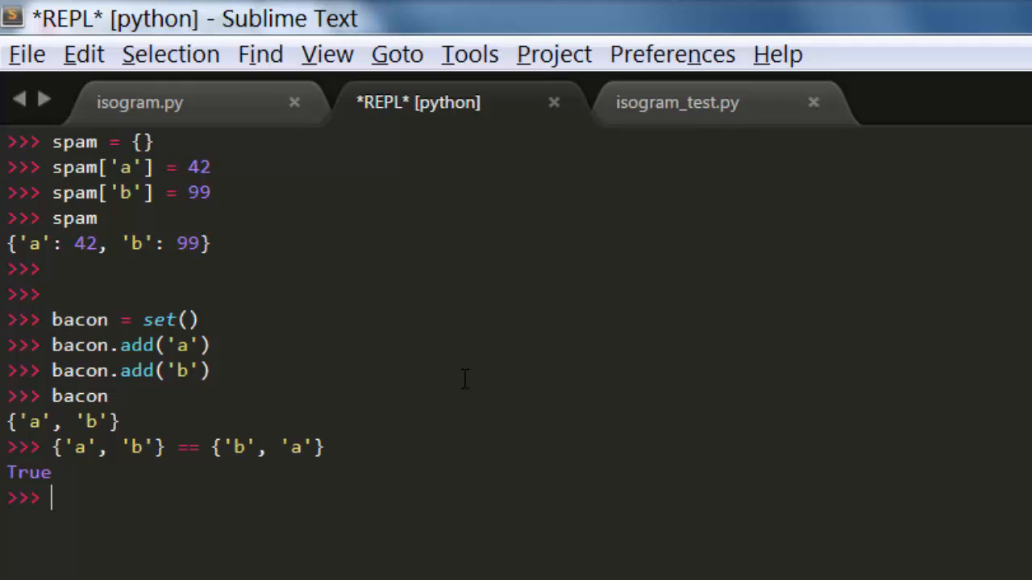
mouse_move(404, 478)
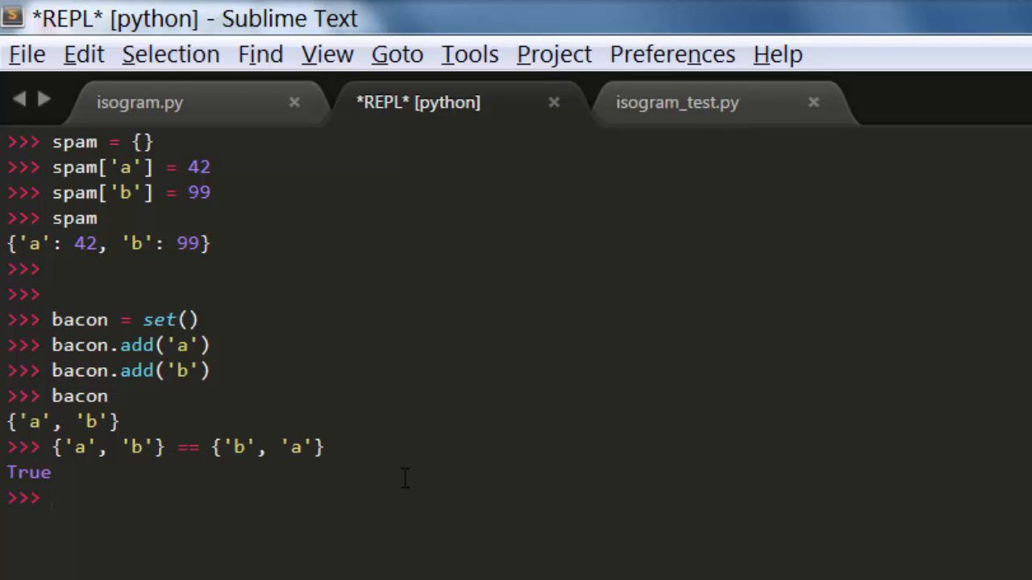
key(Return)
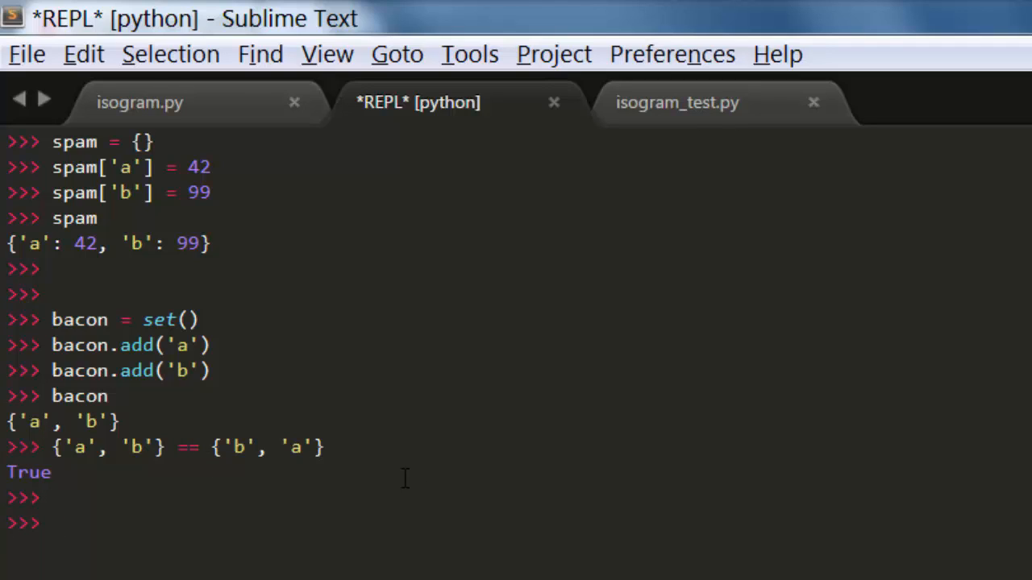
text(eggs = [])
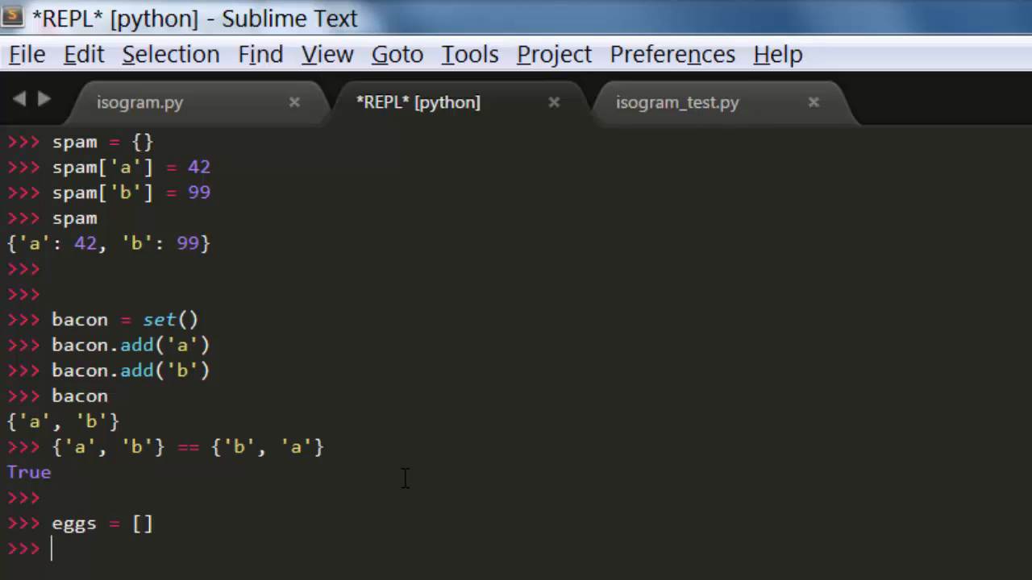
text(eggs)
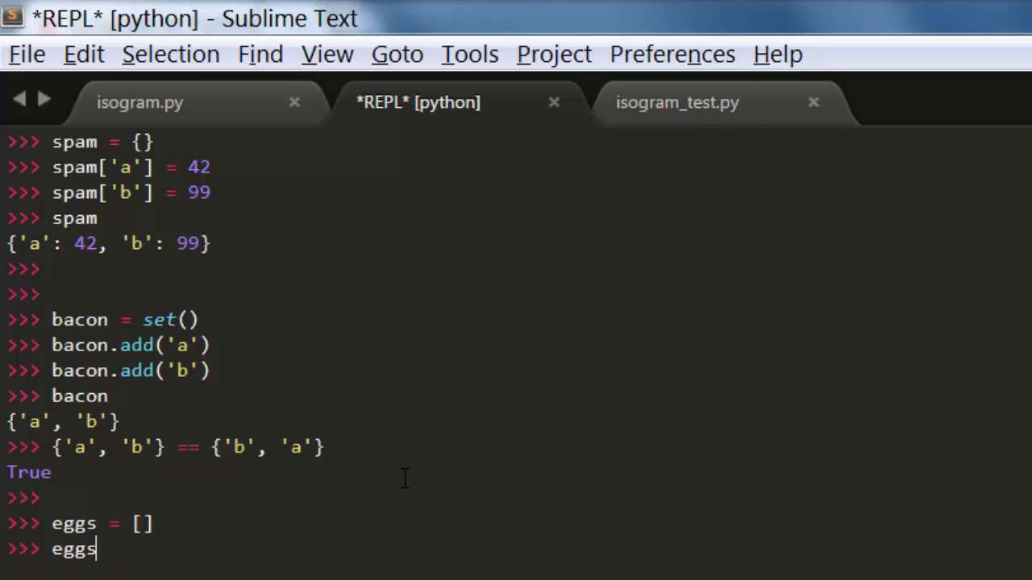
text(.append('a'))
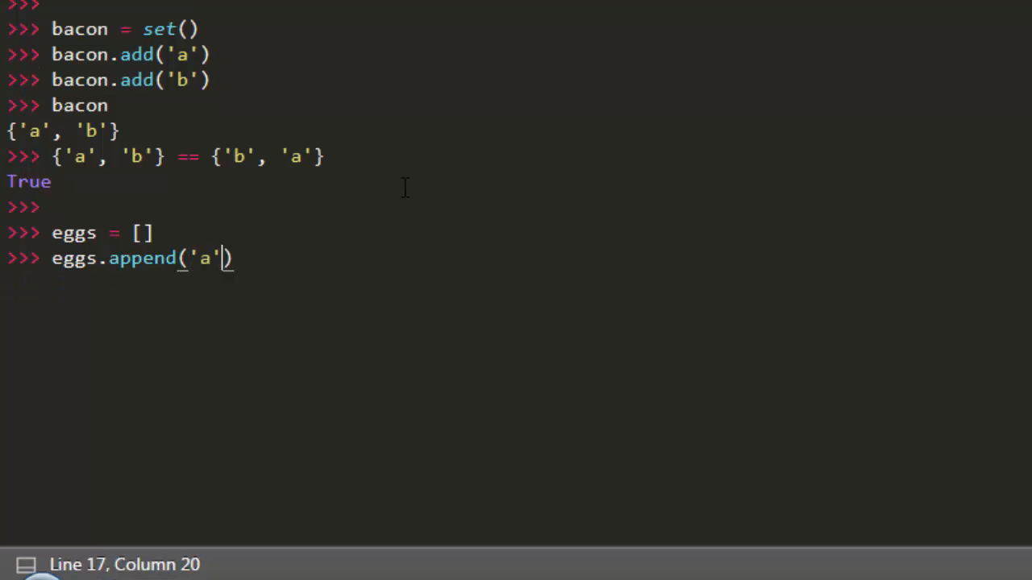
text(eg)
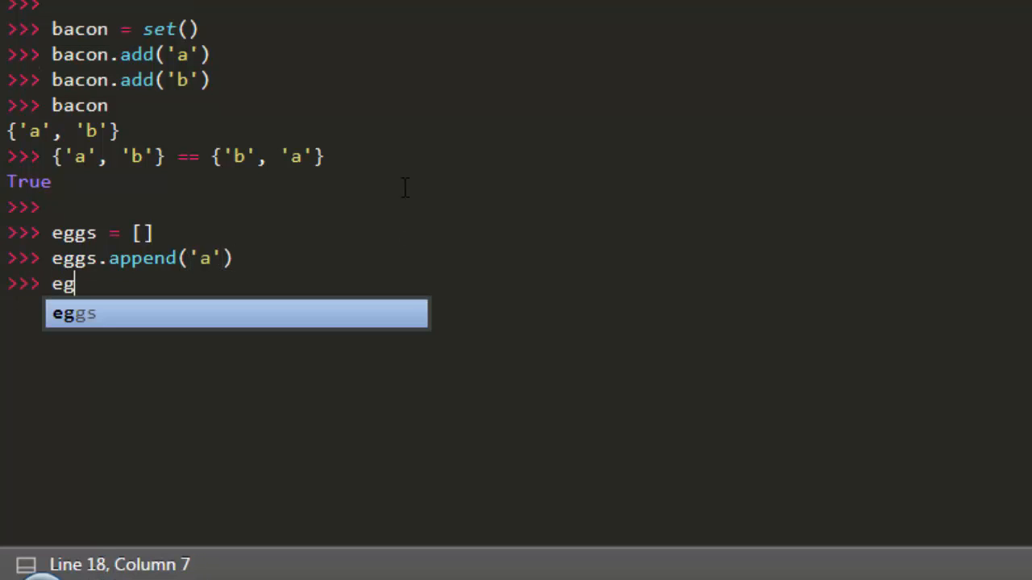
text(gs.append('b'))
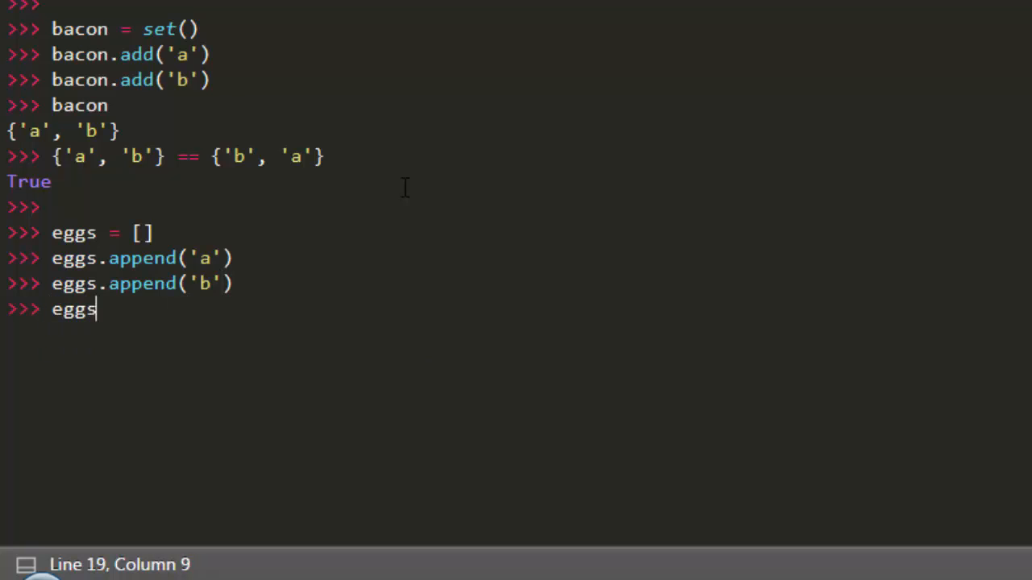
key(Return)
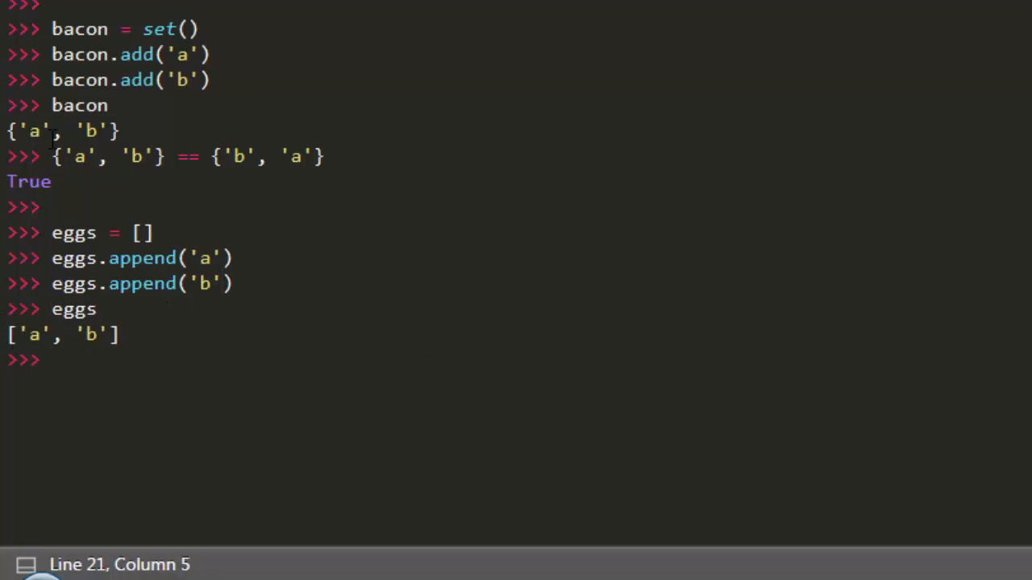
click(24, 131)
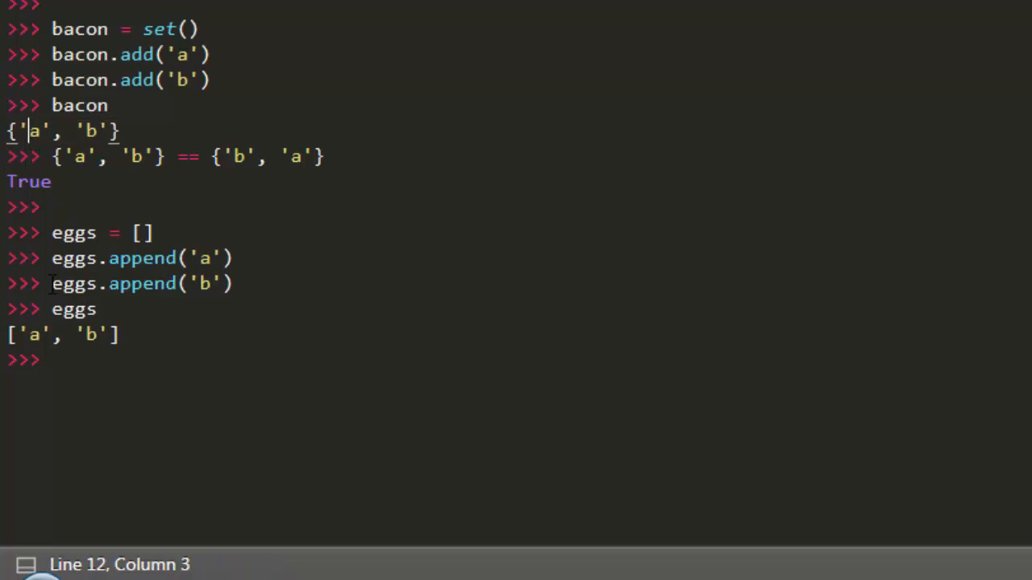
drag(6, 334, 119, 335)
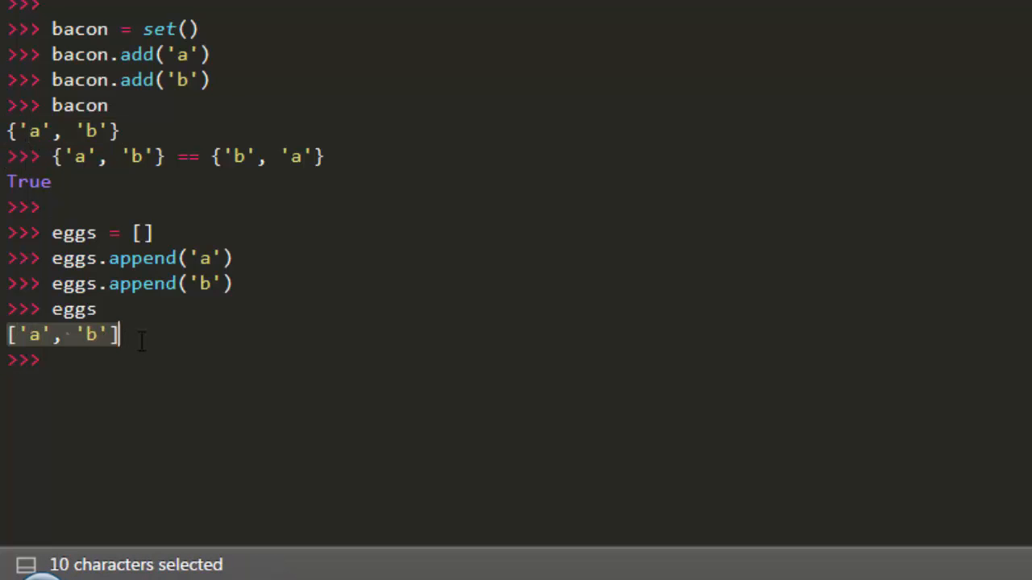
click(8, 335)
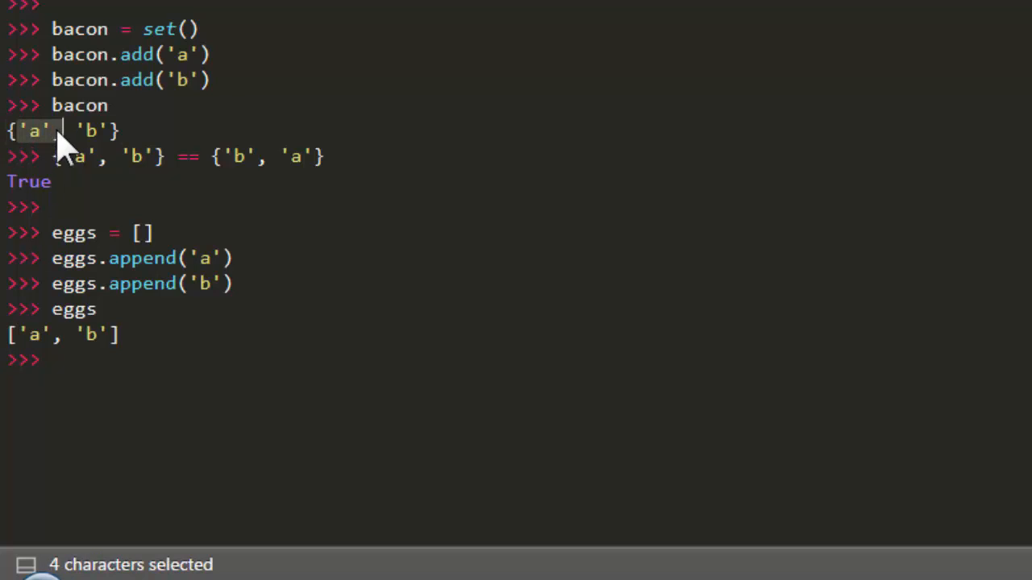
mouse_move(41, 149)
text(python)
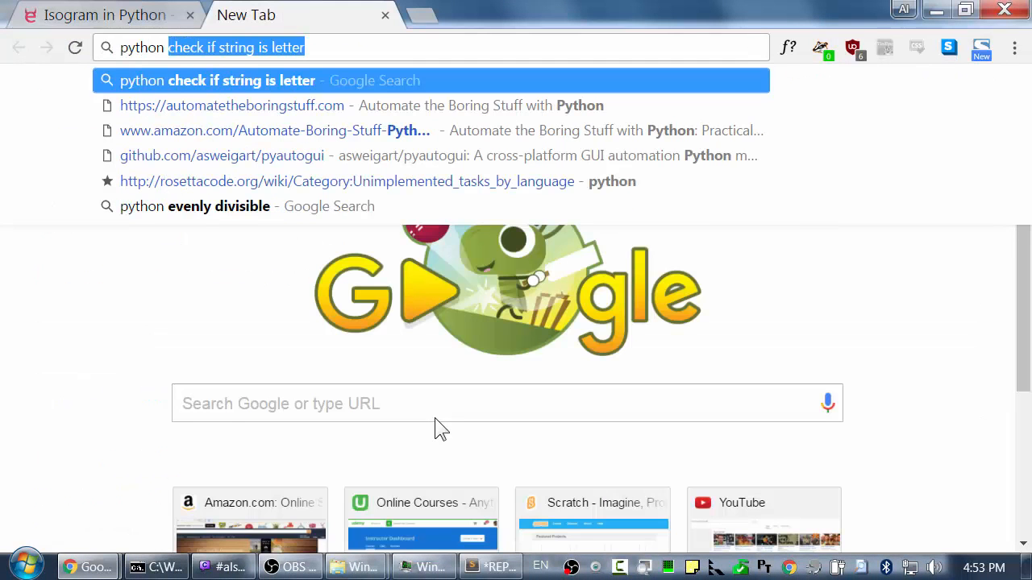
- Search Google for checking letters in a Python string and find str.isalpha() on Stack Overflow
key(Return)
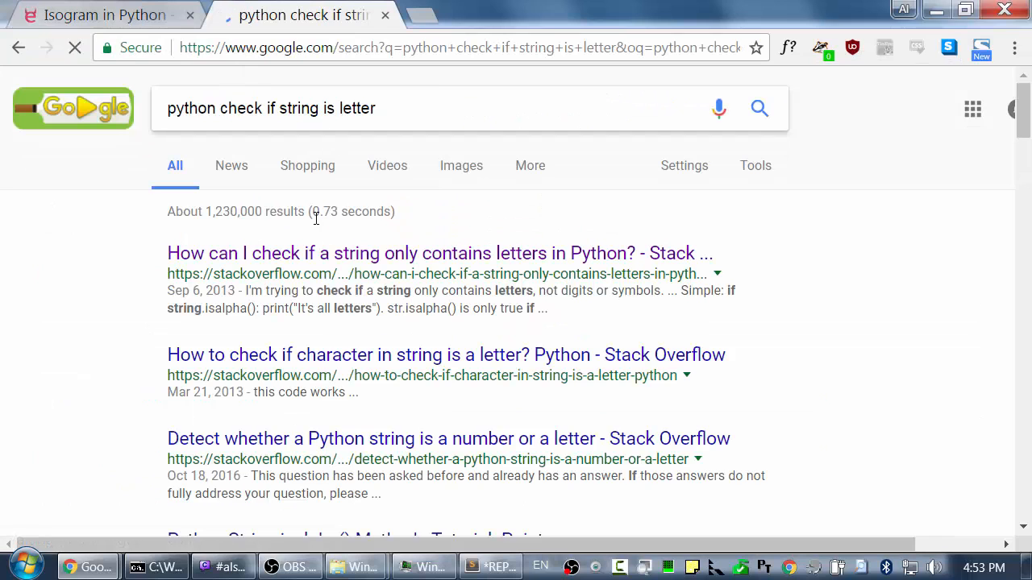
click(440, 253)
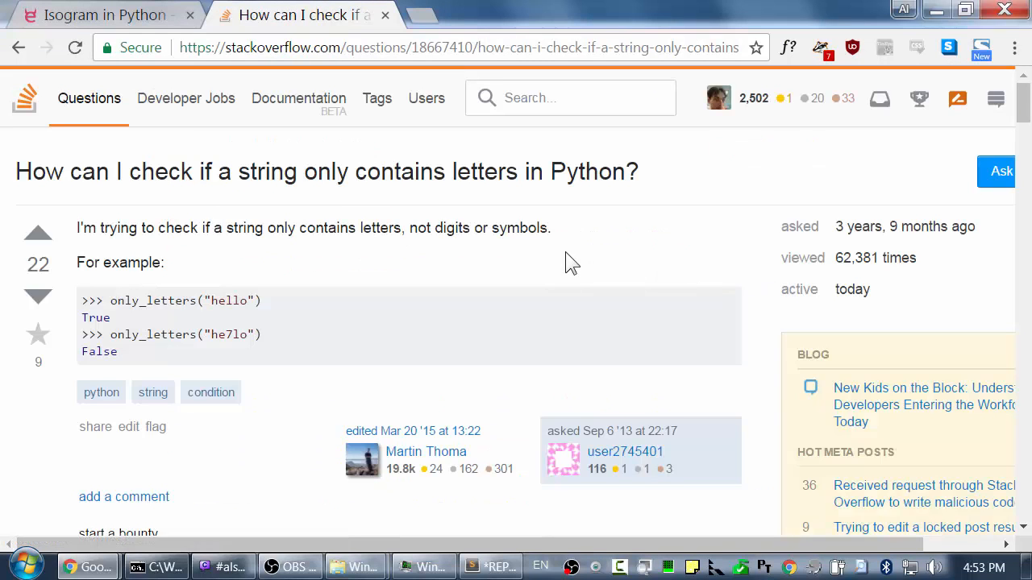
scroll(down, 3)
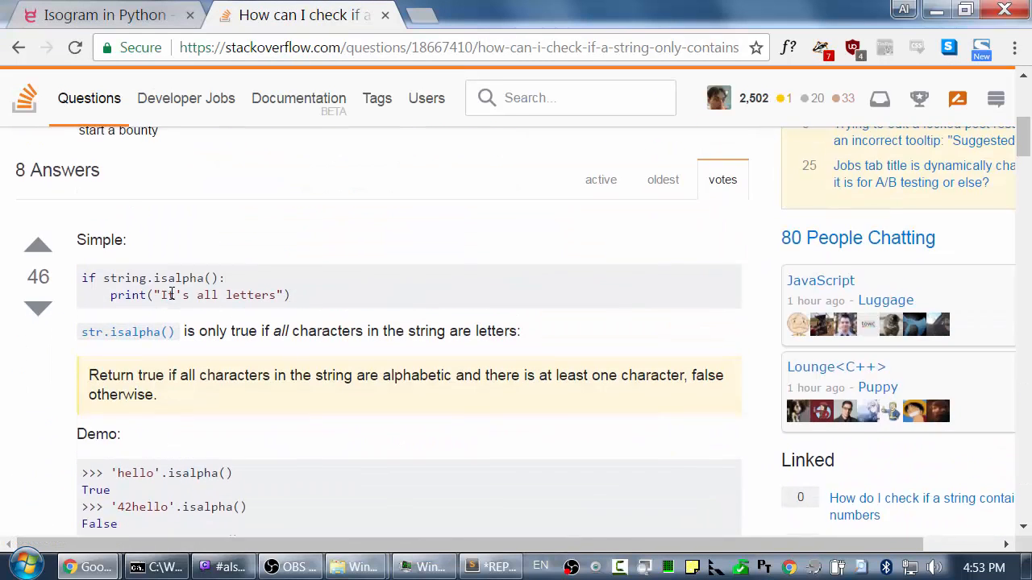
double_click(178, 279)
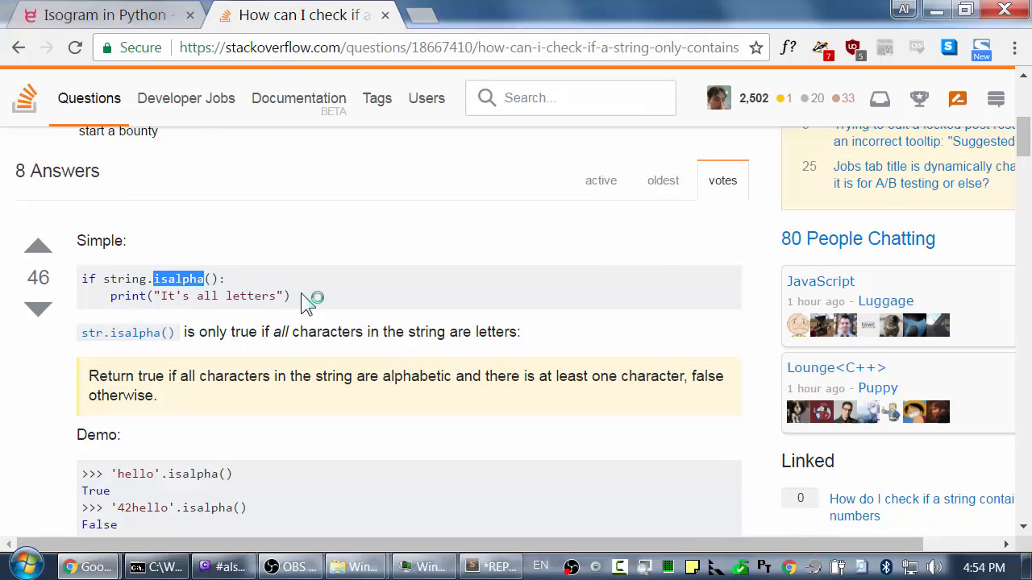
mouse_move(357, 417)
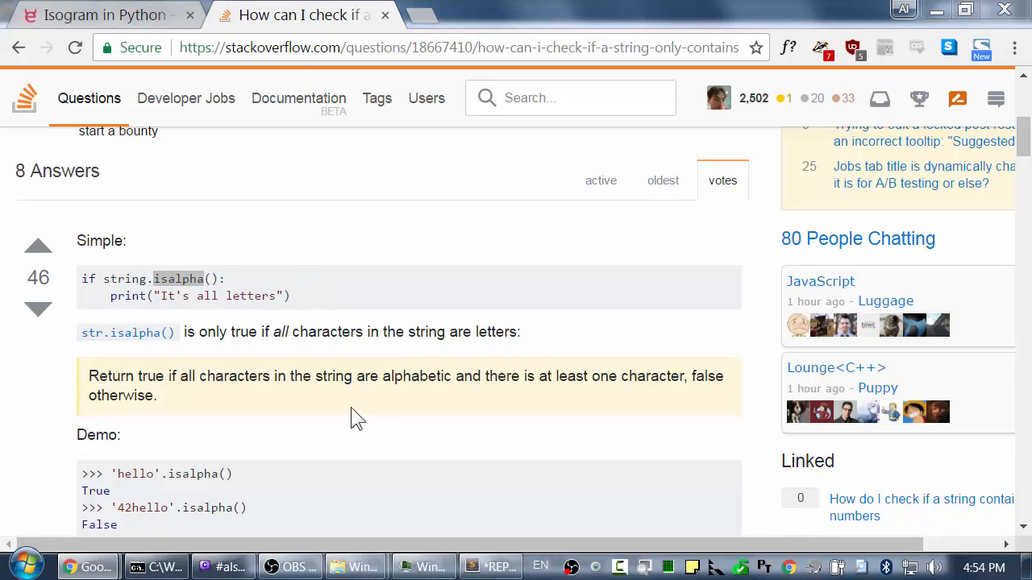
click(559, 573)
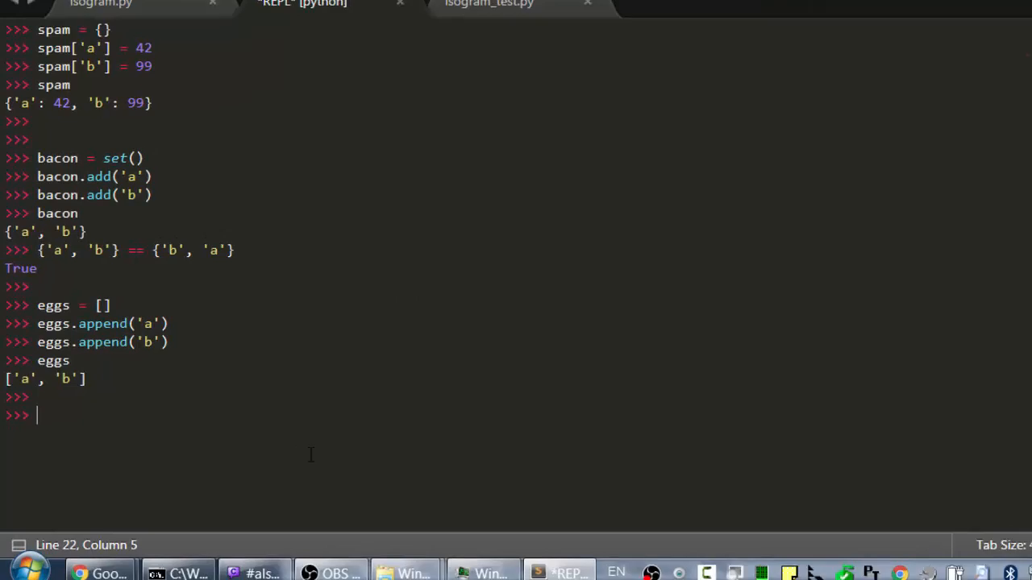
- Run isalpha() on 'abc', '123', '-' and a space, getting True, False, False, False
text('abc'.isa)
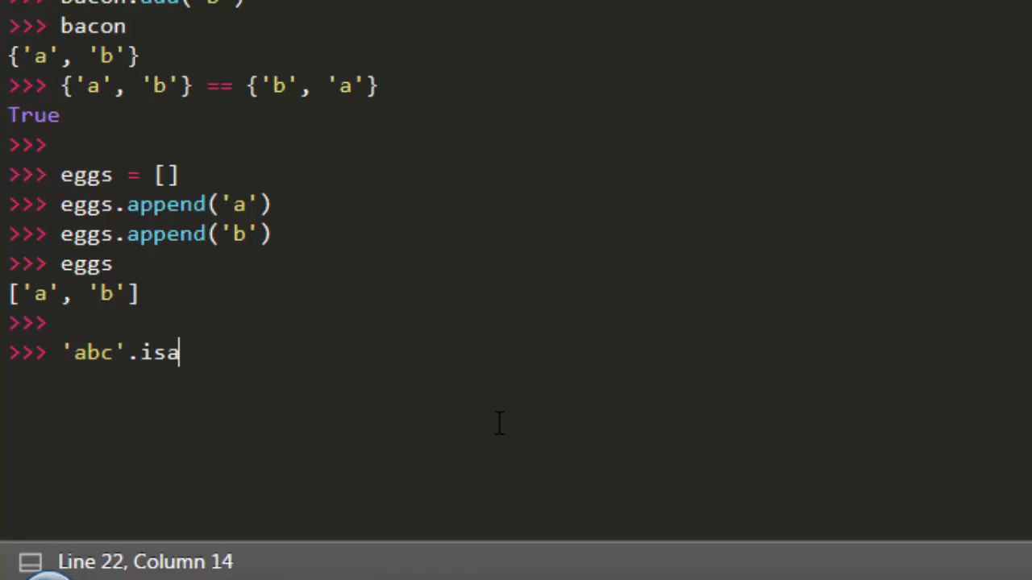
text(lpha())
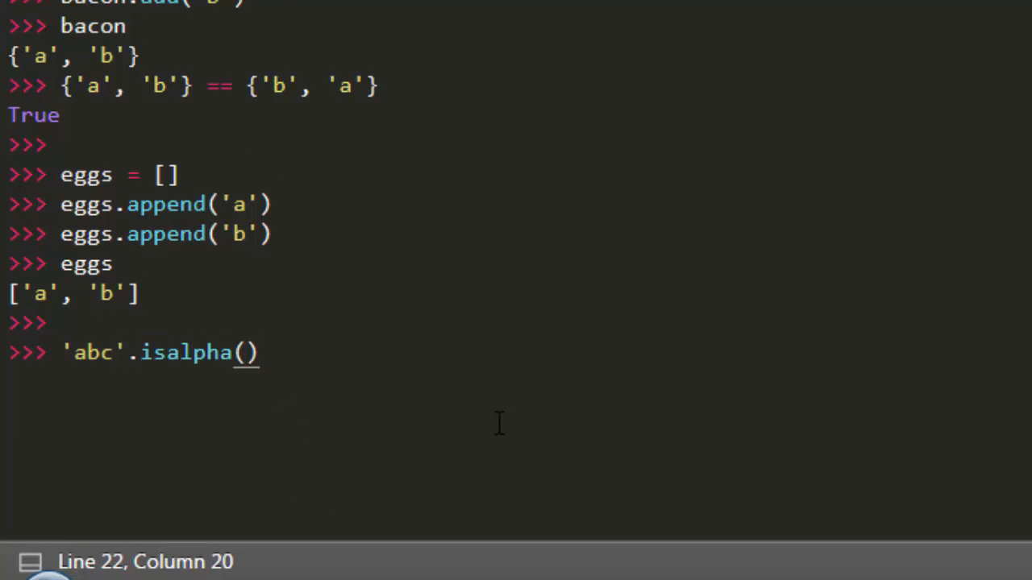
text('123')
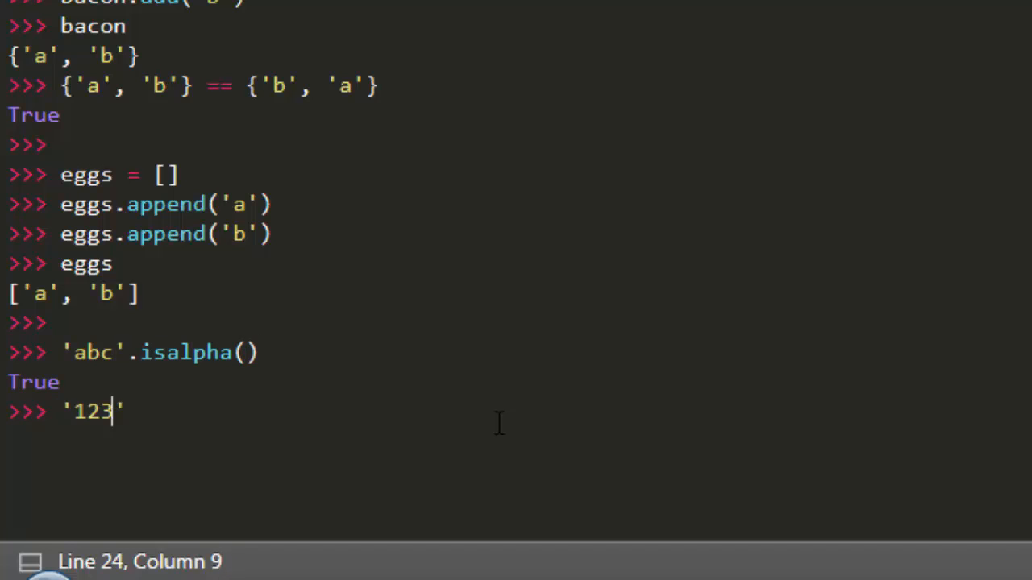
text(.isalpha()
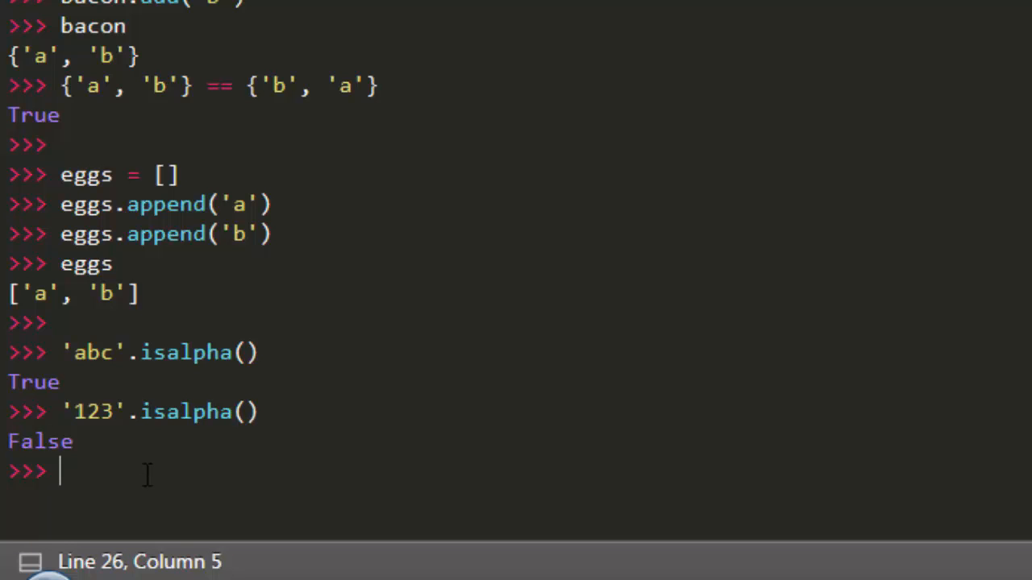
text('-'.isa)
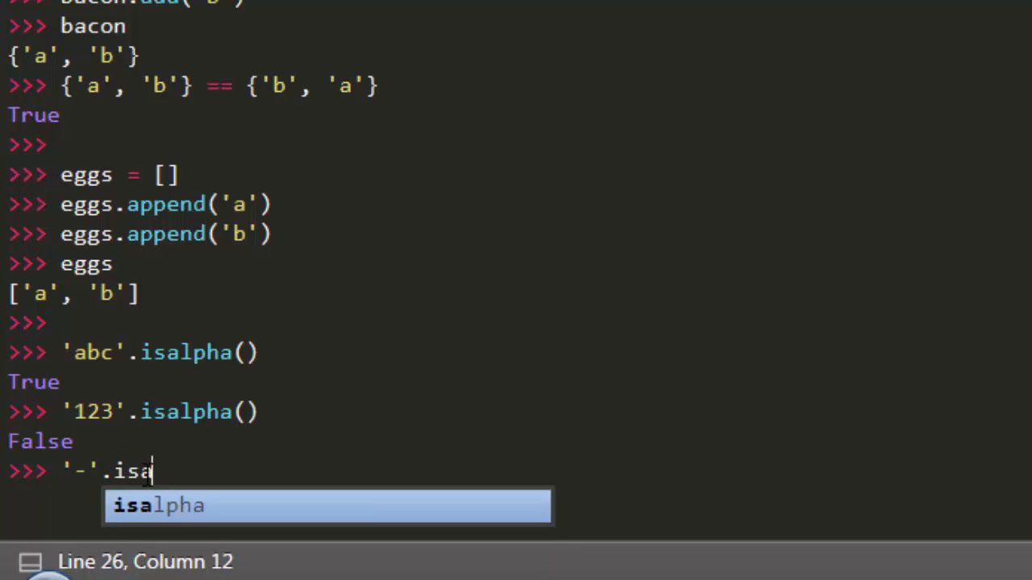
key(Return)
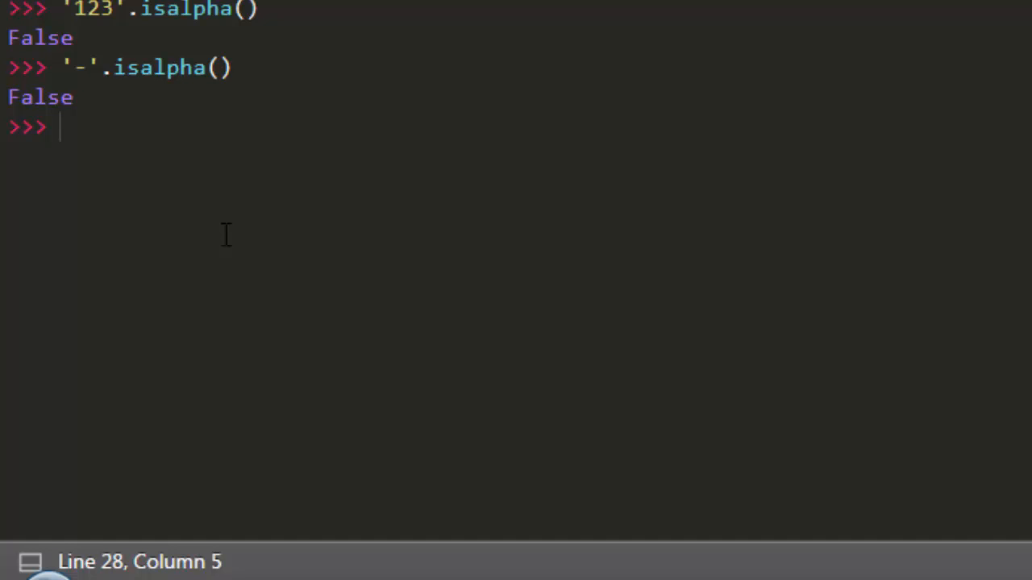
text(' '.isalph)
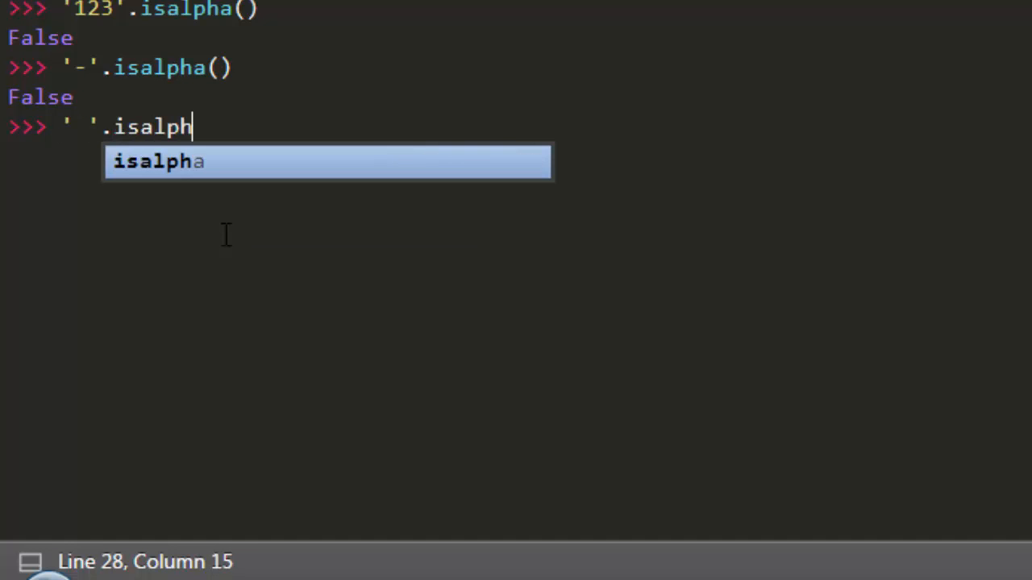
key(Return)
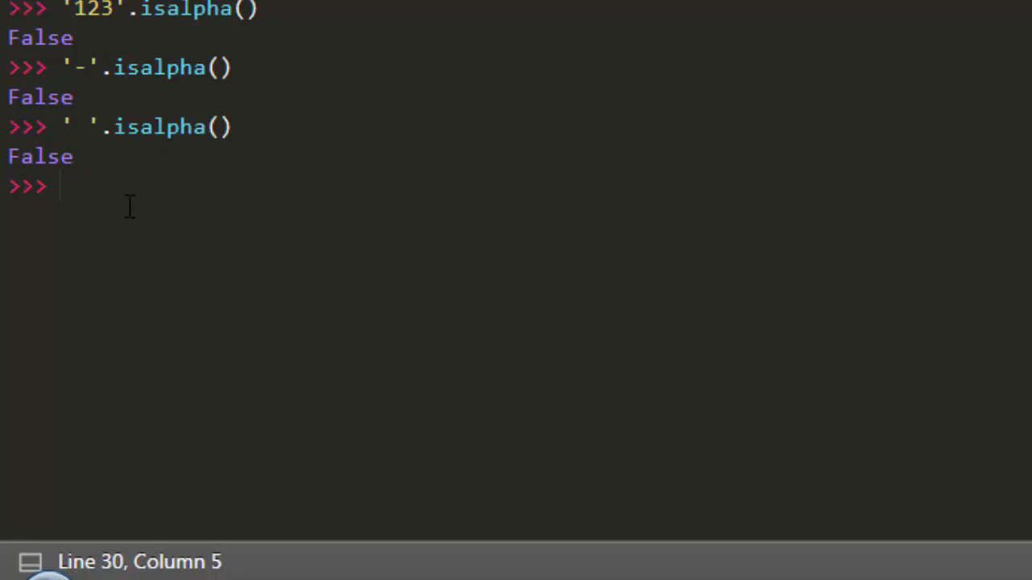
text(baco)
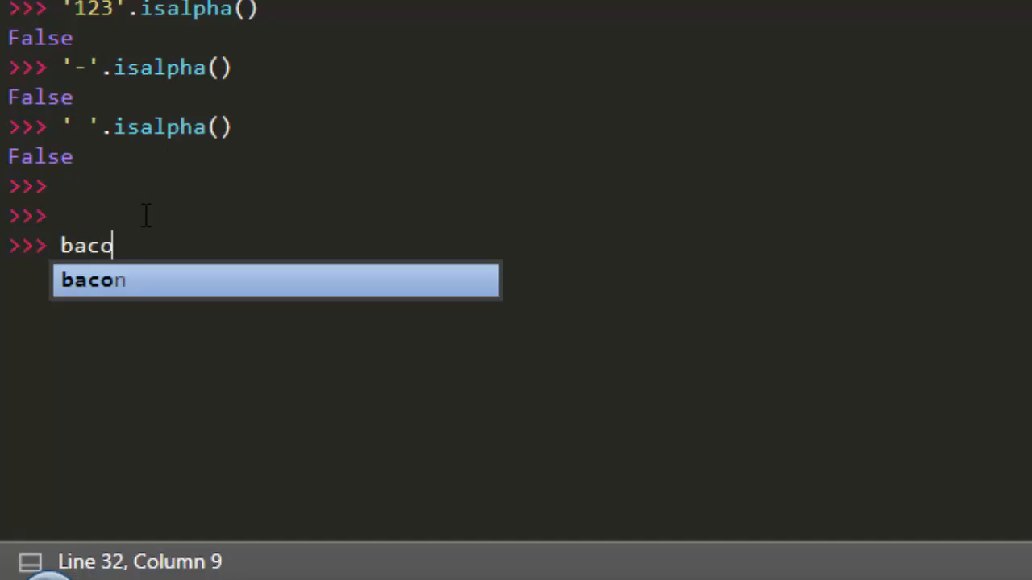
- Show bacon and test membership: 'a' in bacon is True, 'x' and 'A' are False
key(Return)
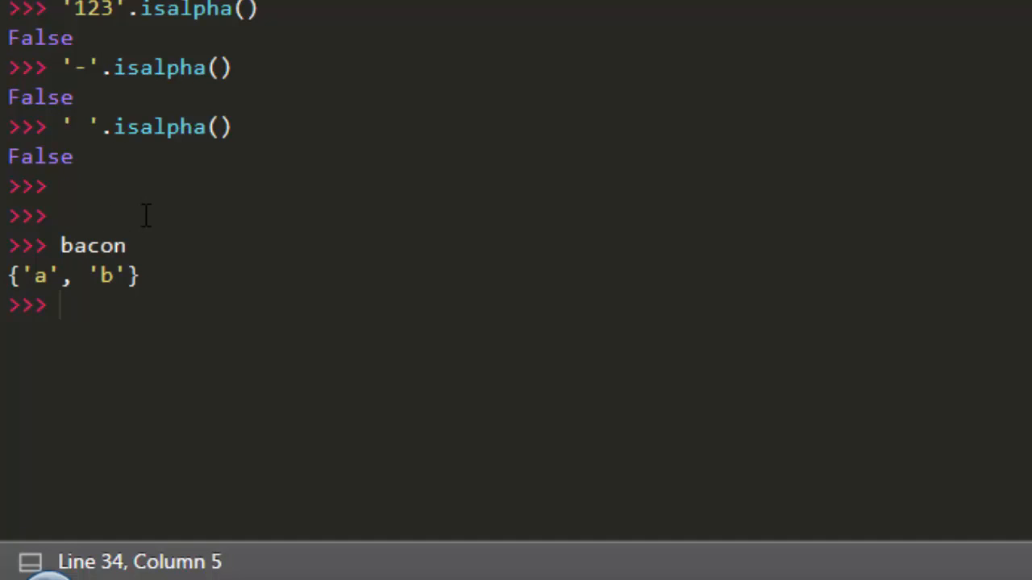
text('a')
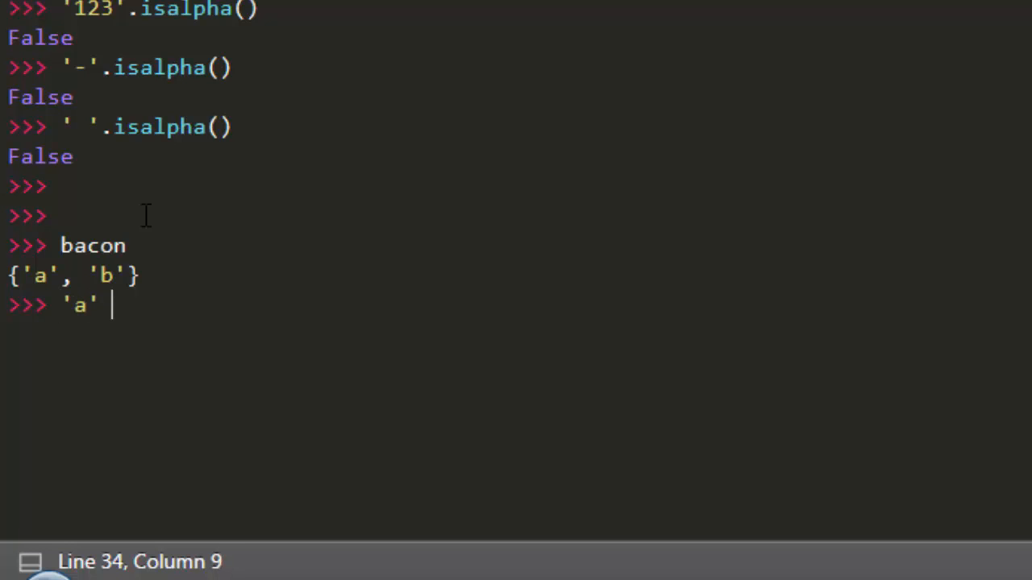
text(in bacon)
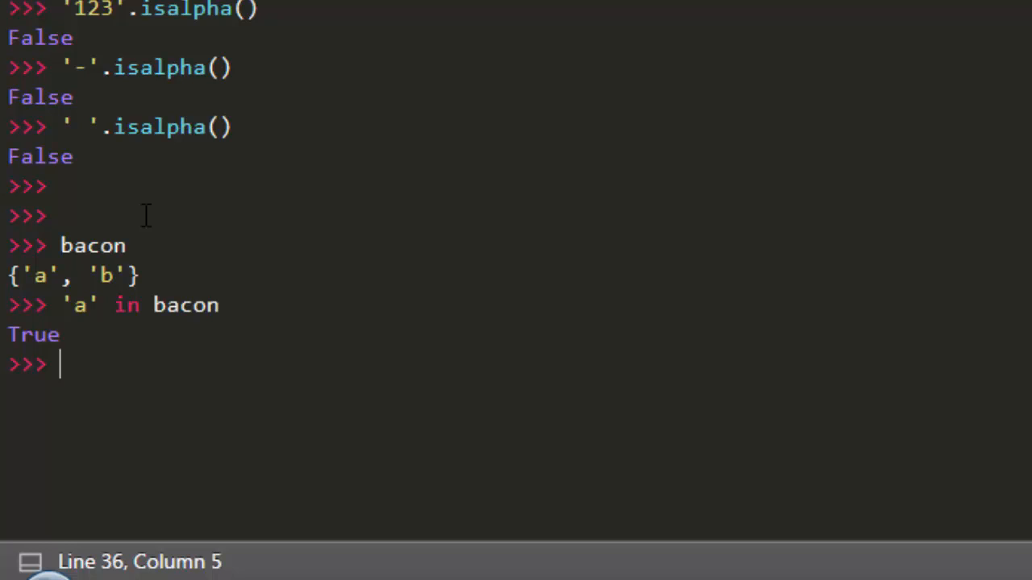
text('x')
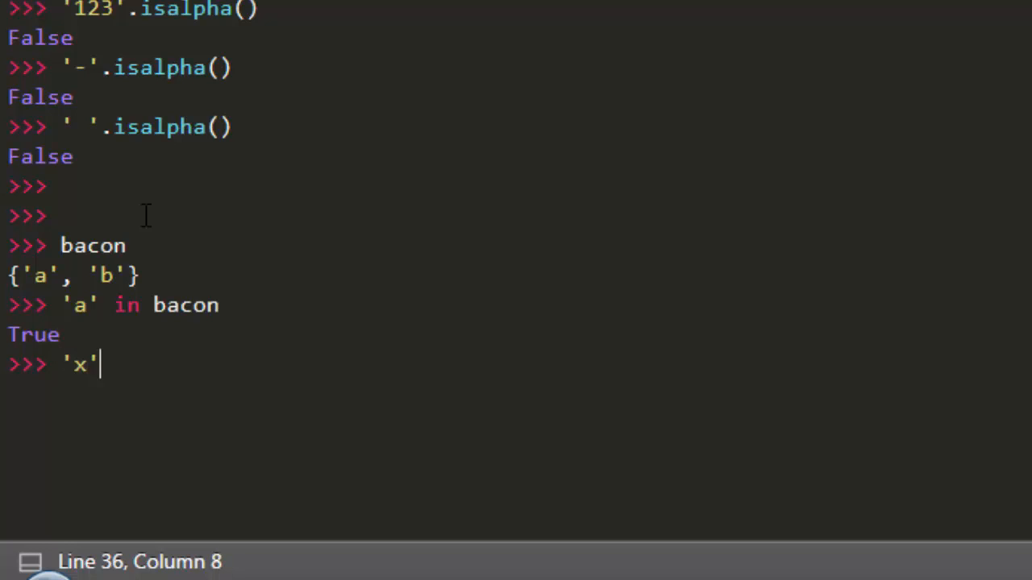
text(in bacon)
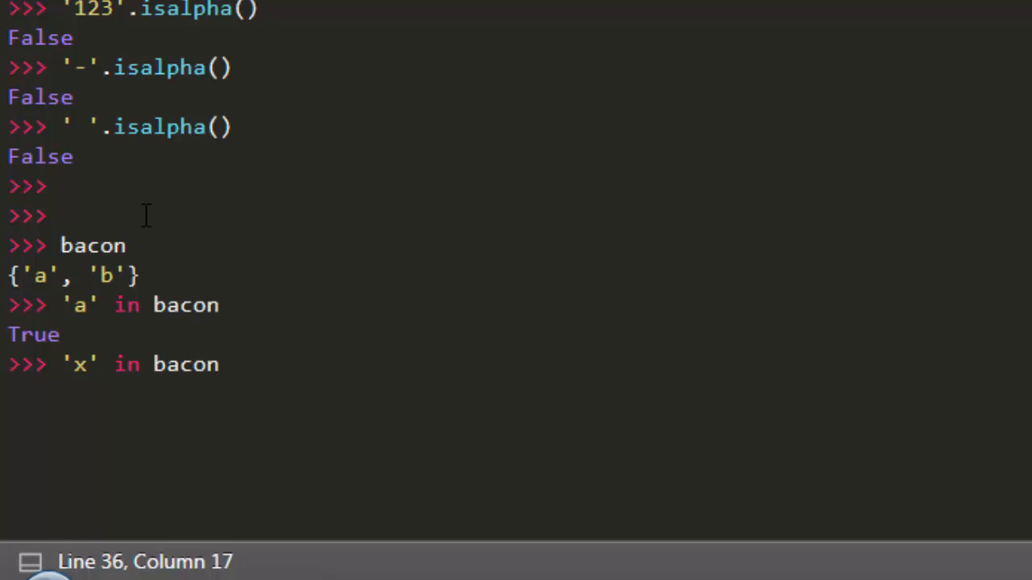
key(Return)
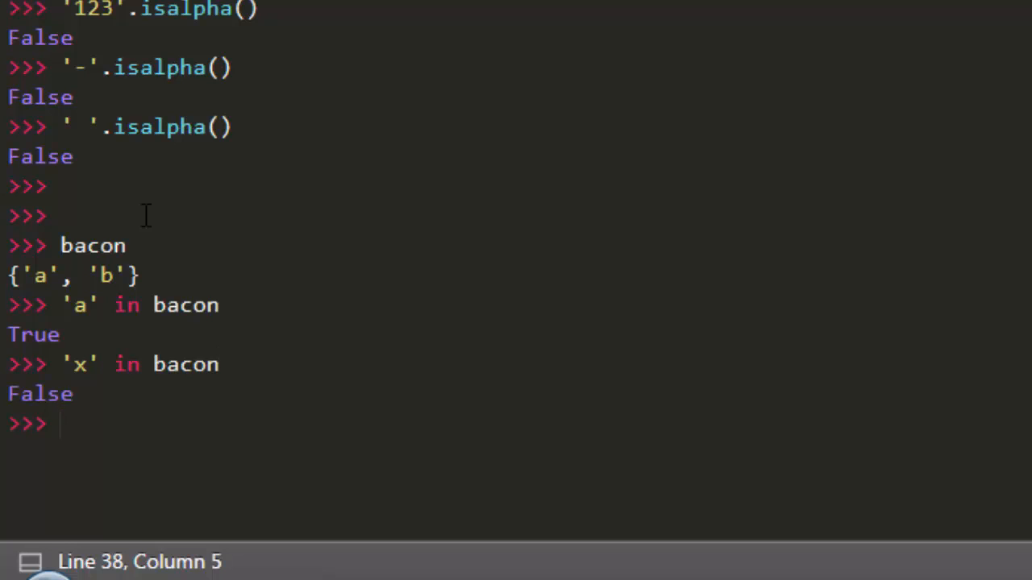
mouse_move(117, 414)
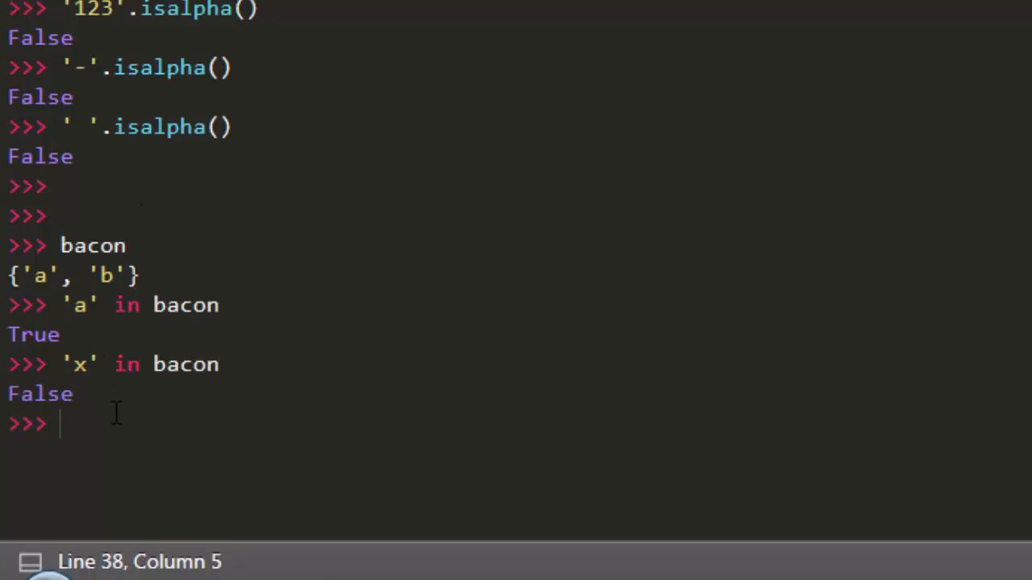
text('A' in bacon)
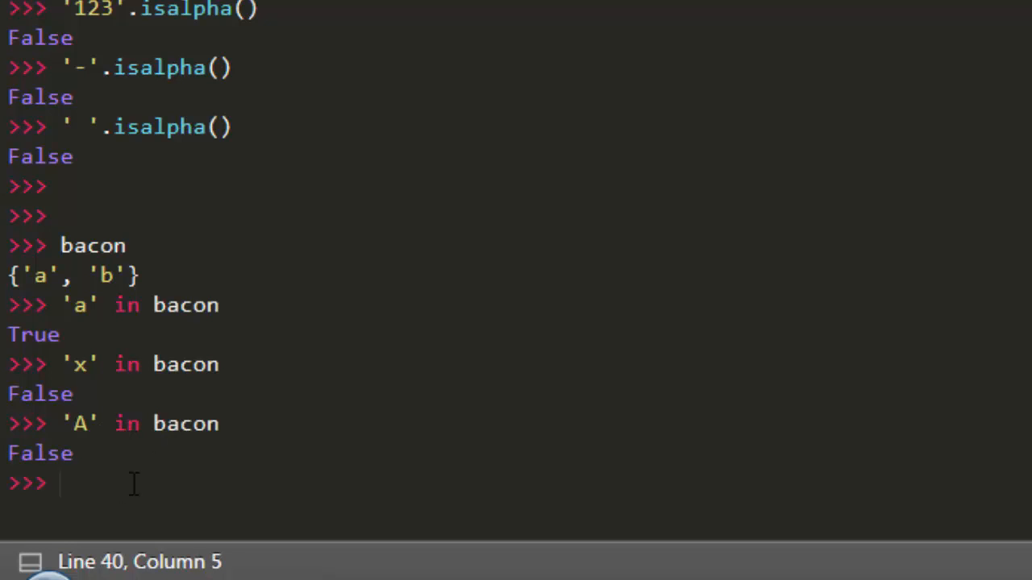
double_click(77, 423)
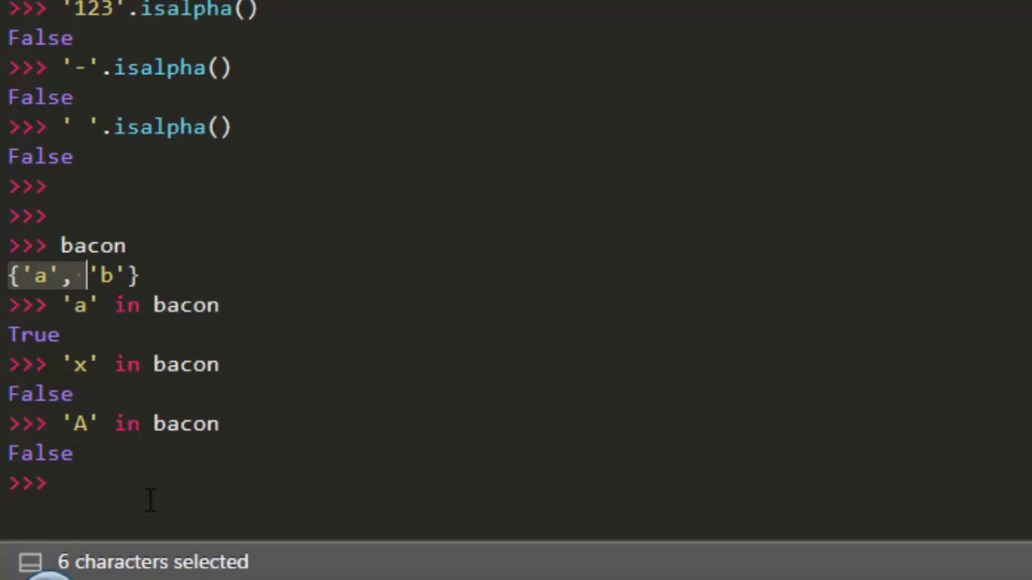
click(60, 483)
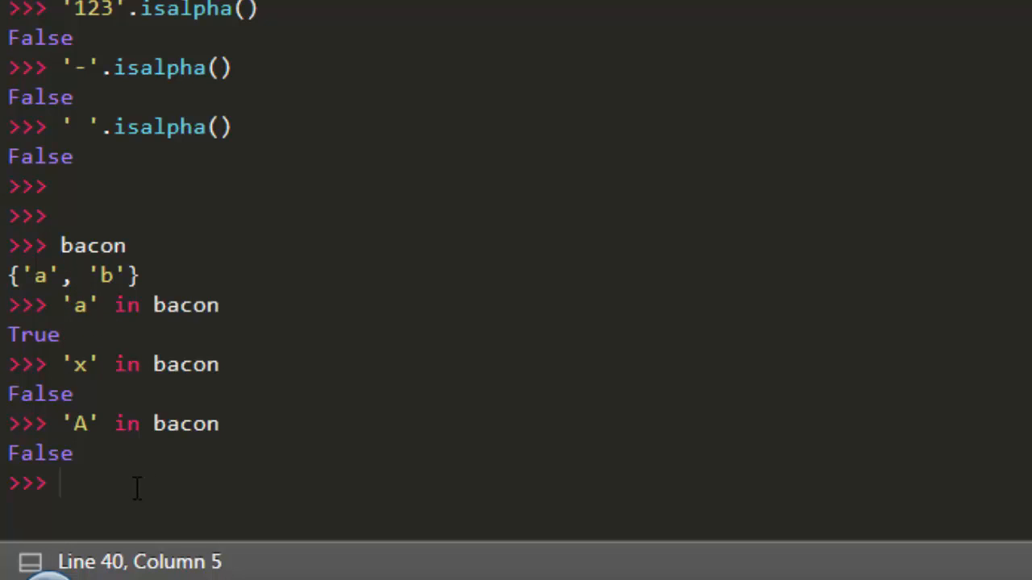